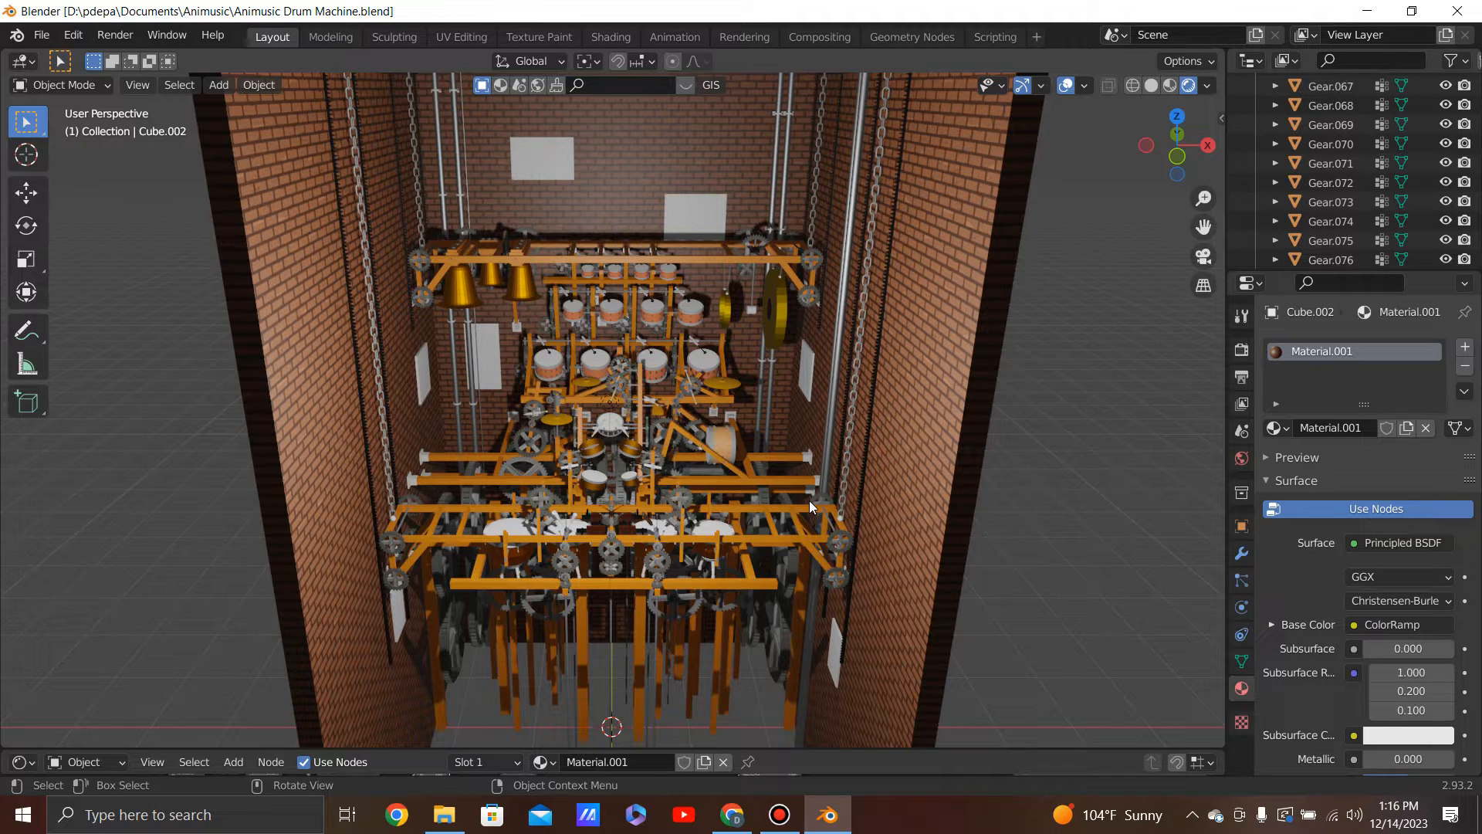
{"action": "mouse_move", "coordinate": [1081, 555]}
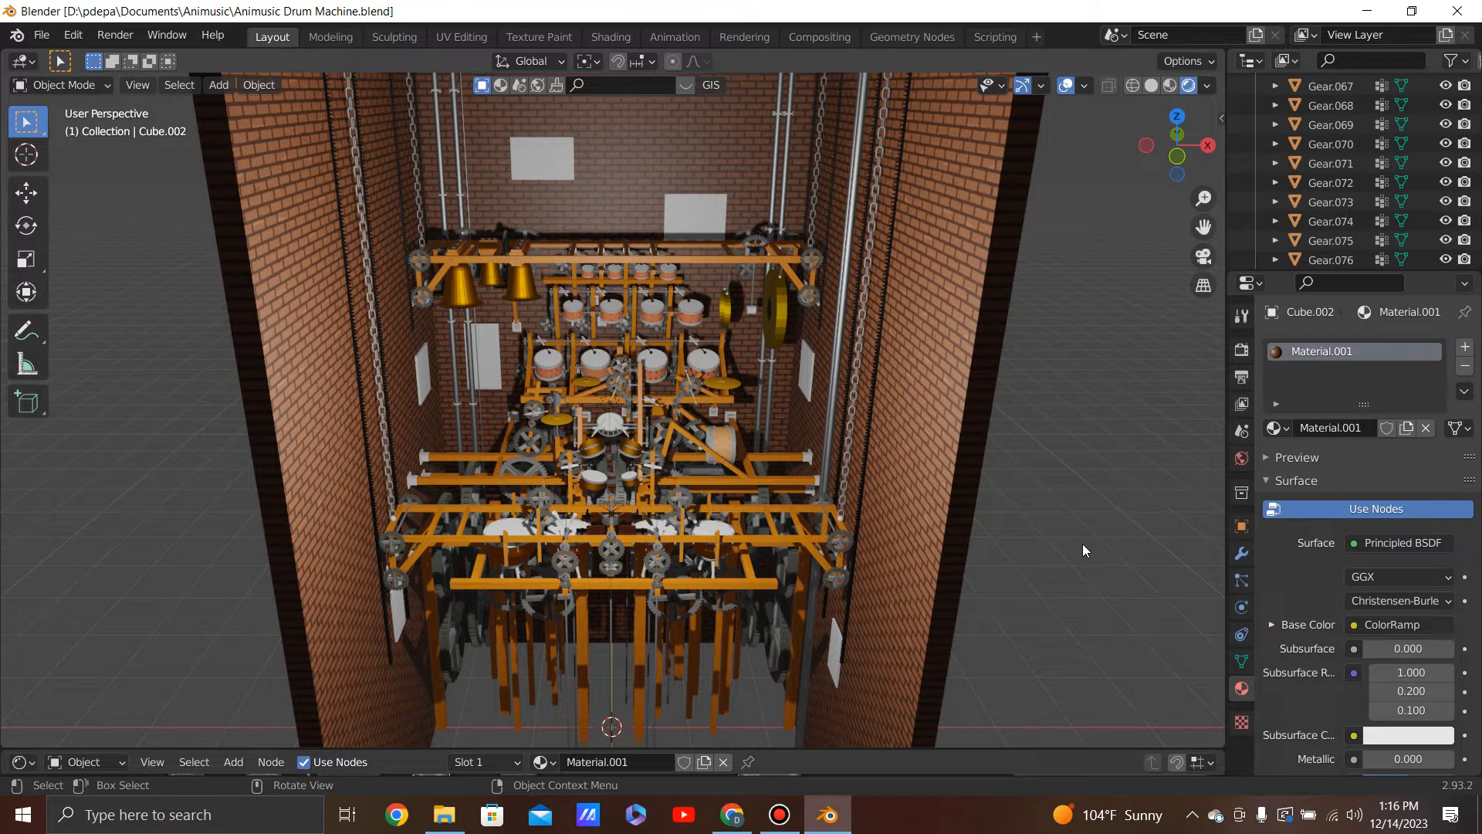
{"action": "mouse_move", "coordinate": [888, 517]}
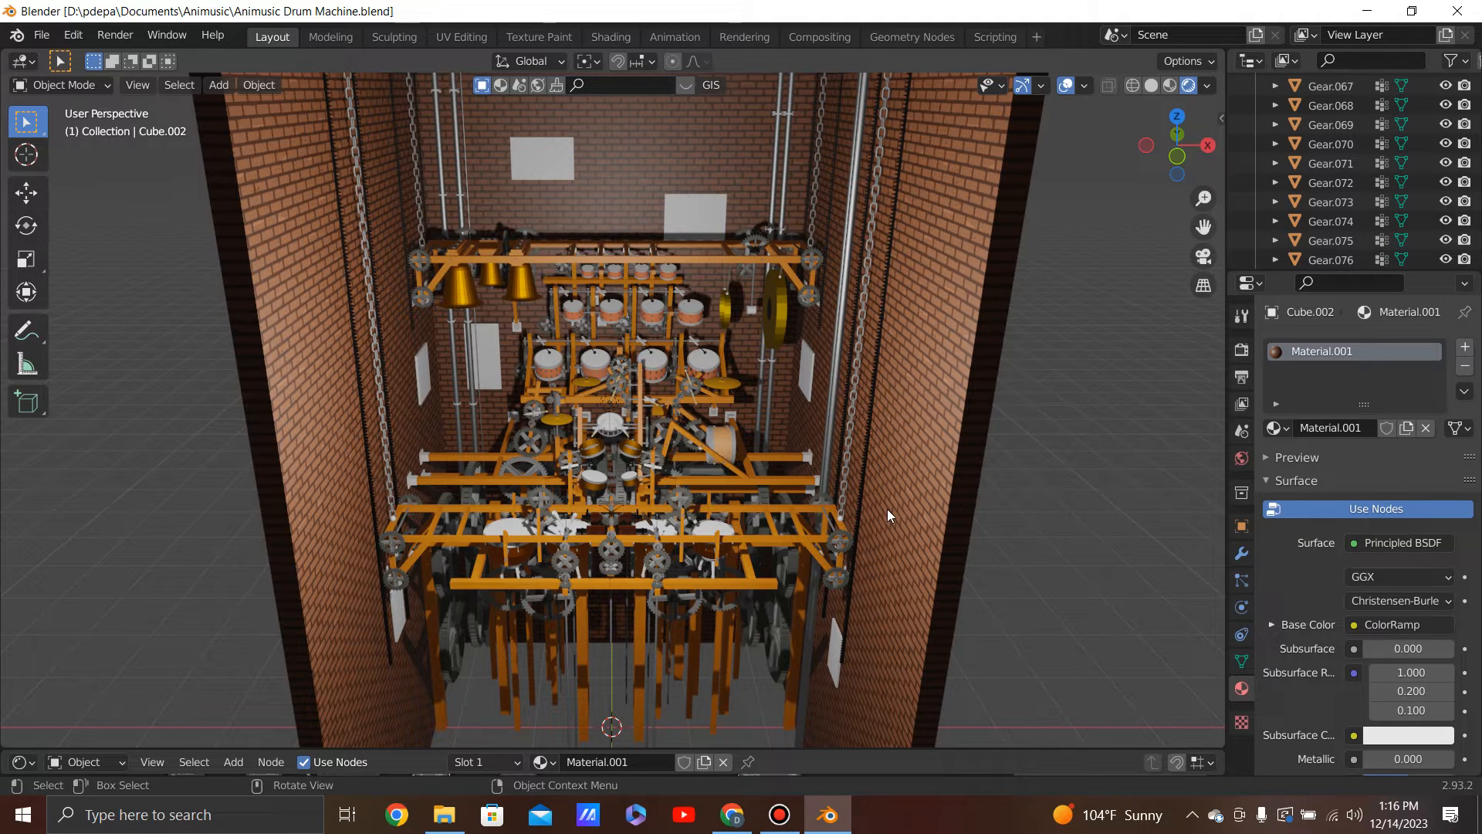
Zoom into the gear trains below the drums and orbit up toward the drums and cymbals
{"action": "left_click_drag", "start_coordinate": [888, 515], "coordinate": [757, 511]}
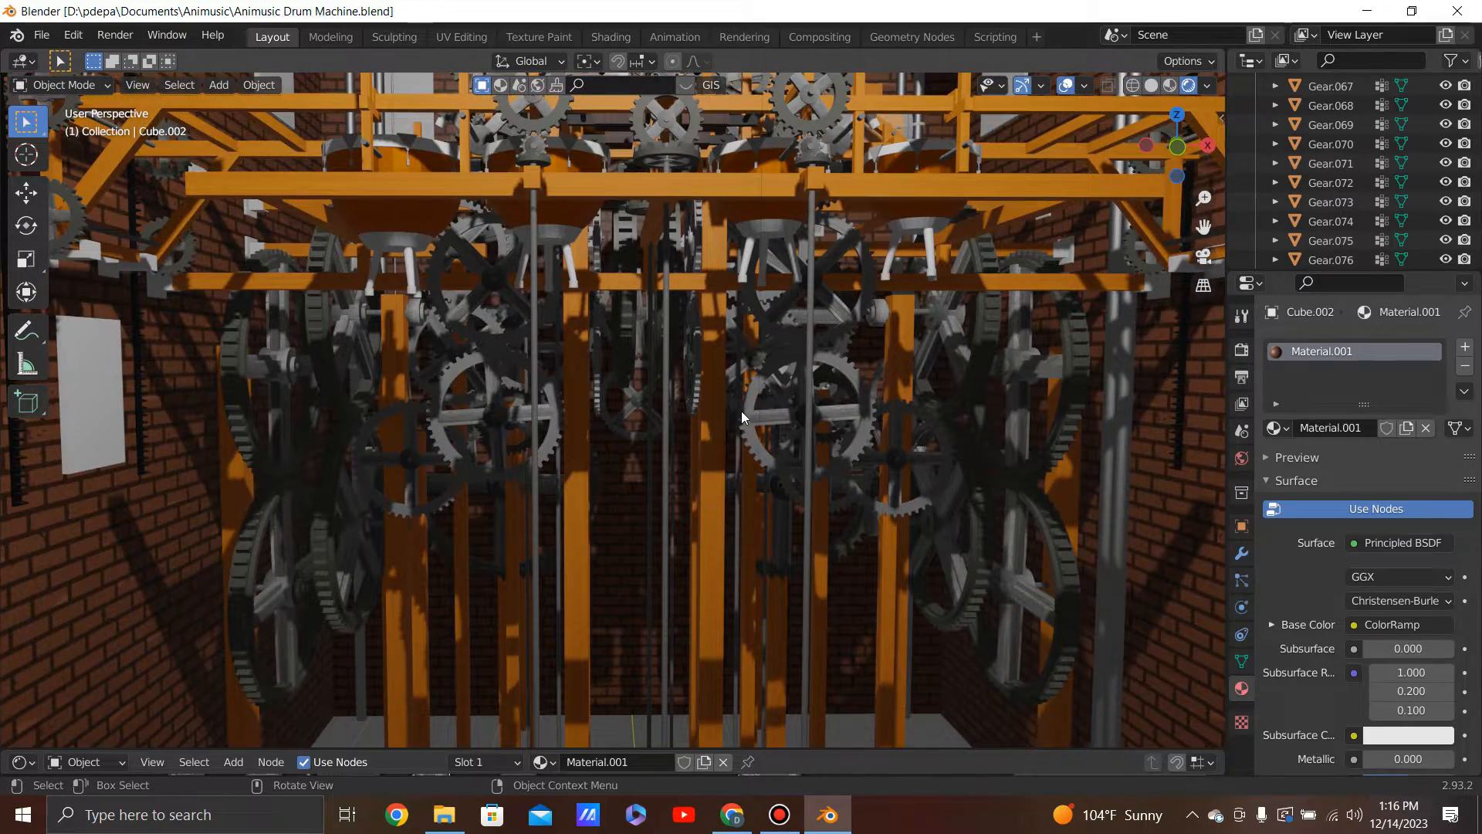
{"action": "left_click_drag", "start_coordinate": [742, 418], "coordinate": [724, 421]}
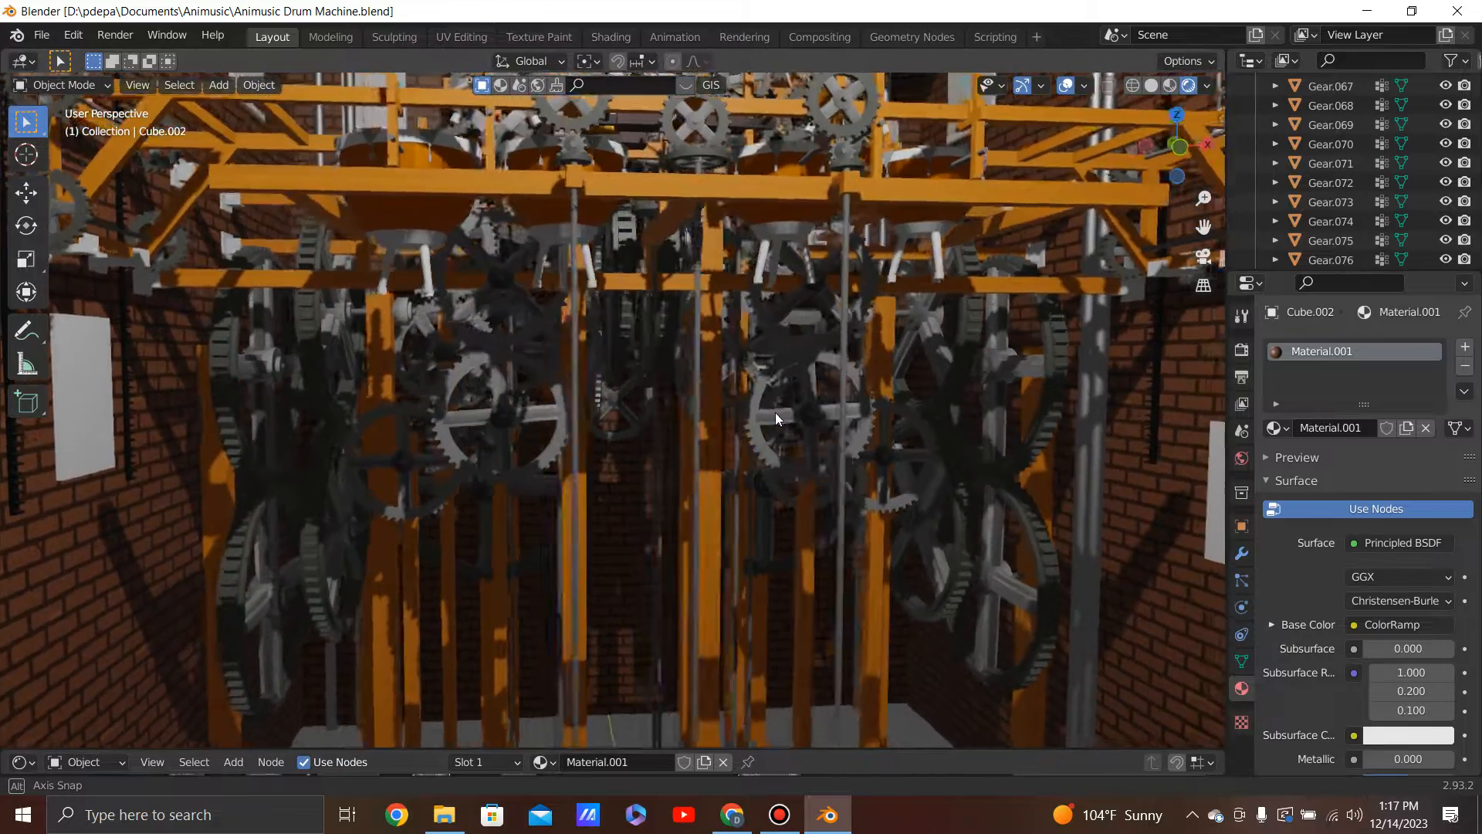
{"action": "left_click_drag", "start_coordinate": [775, 418], "coordinate": [827, 419]}
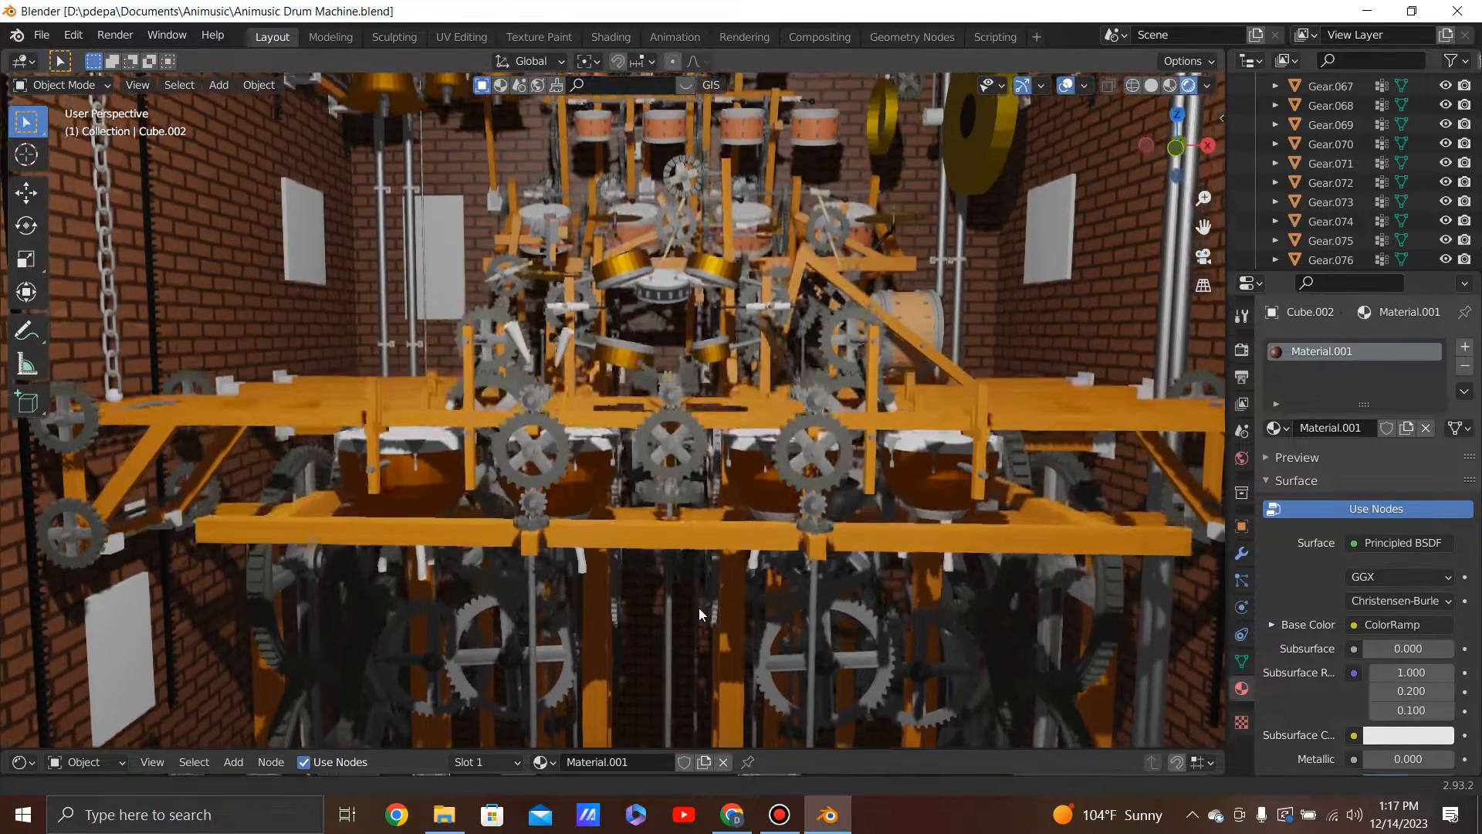
Look over the drum frames, a cymbal with its gears and the side-mounted bass drum, then pull back to the gear row
{"action": "left_click_drag", "start_coordinate": [699, 615], "coordinate": [723, 501]}
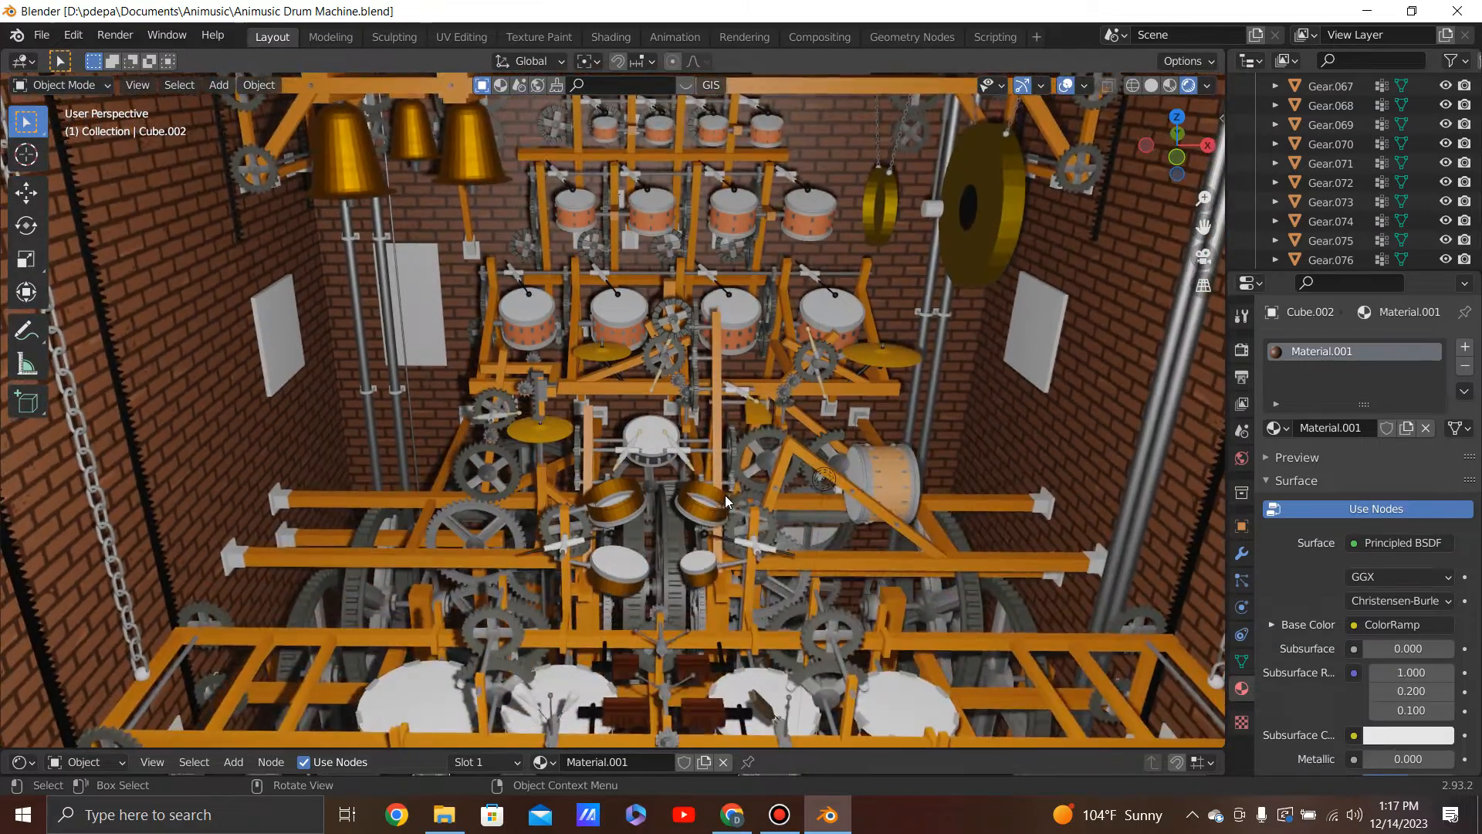
{"action": "left_click_drag", "start_coordinate": [729, 501], "coordinate": [842, 433]}
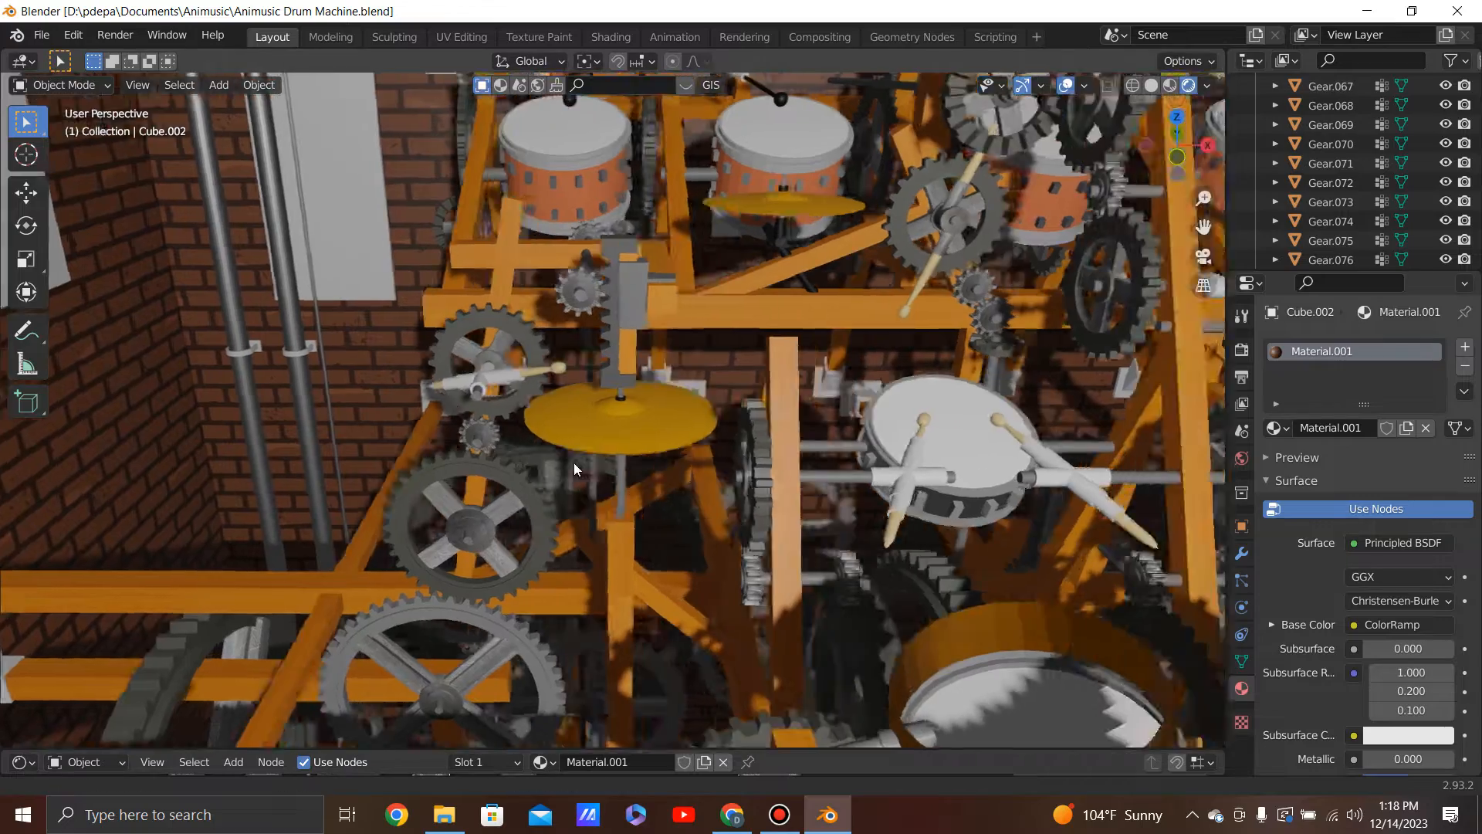
{"action": "left_click_drag", "start_coordinate": [574, 470], "coordinate": [650, 506]}
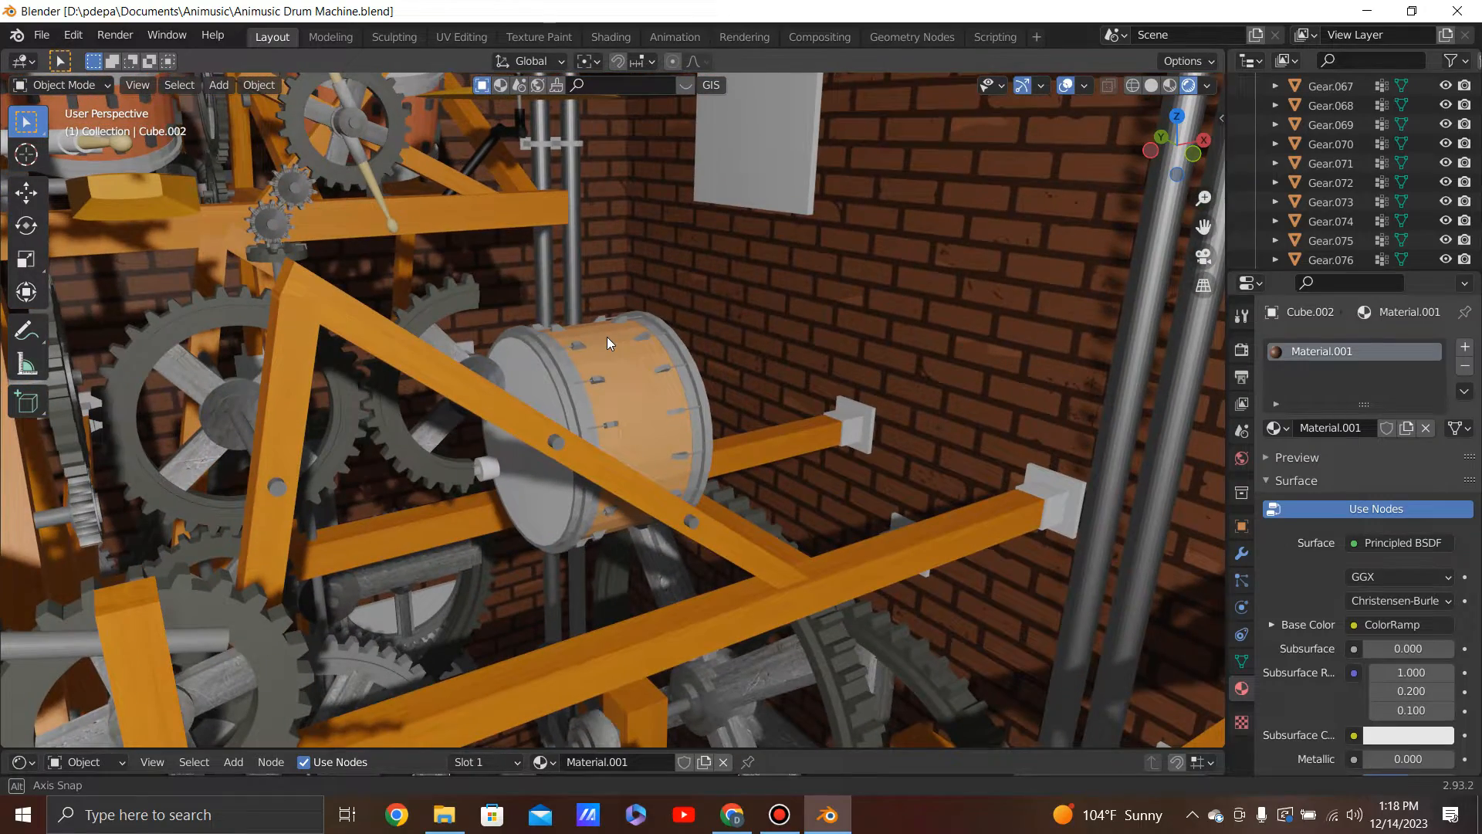
{"action": "left_click_drag", "start_coordinate": [605, 340], "coordinate": [822, 454]}
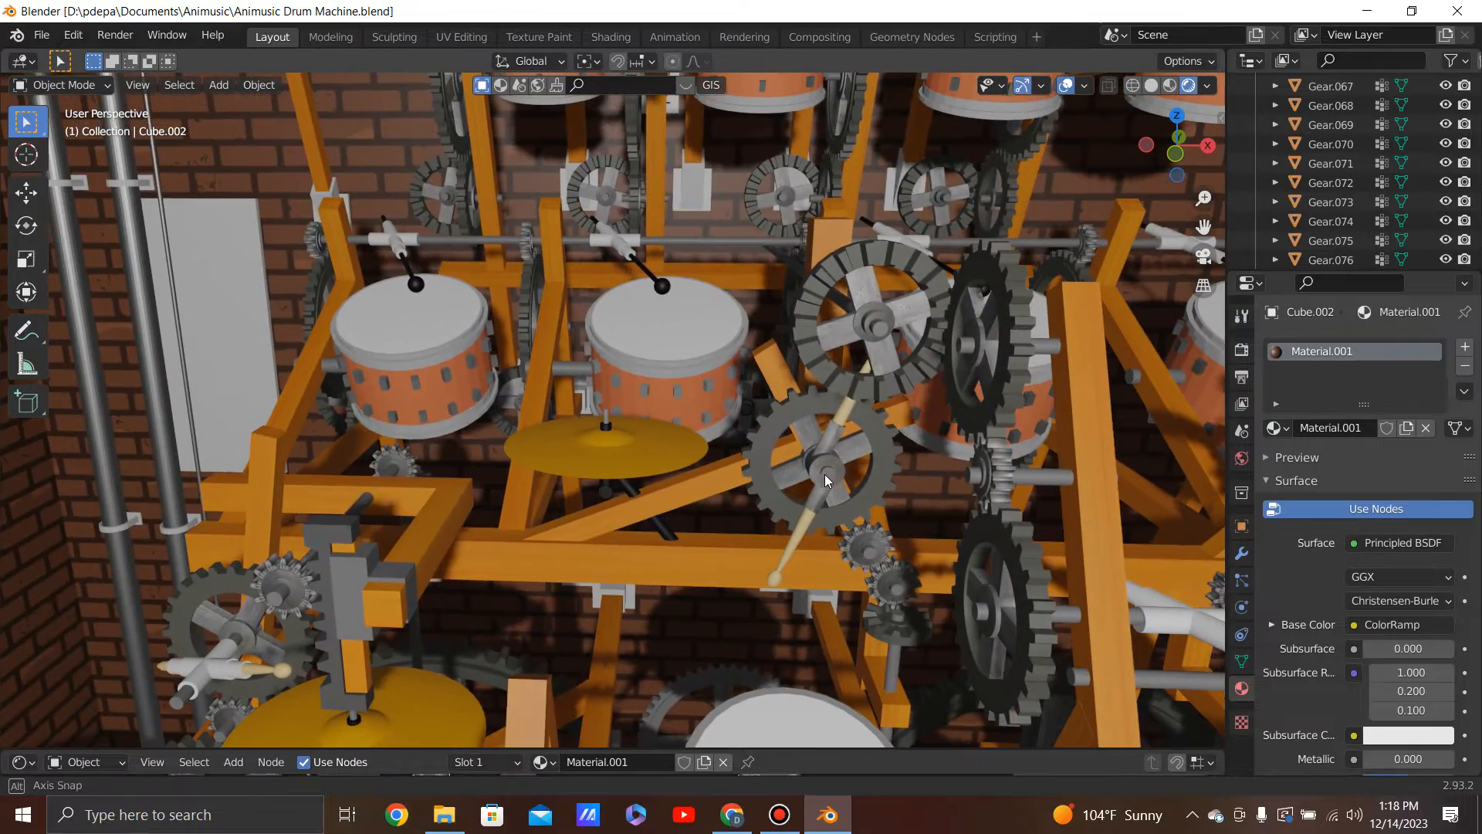
{"action": "left_click_drag", "start_coordinate": [823, 473], "coordinate": [464, 432]}
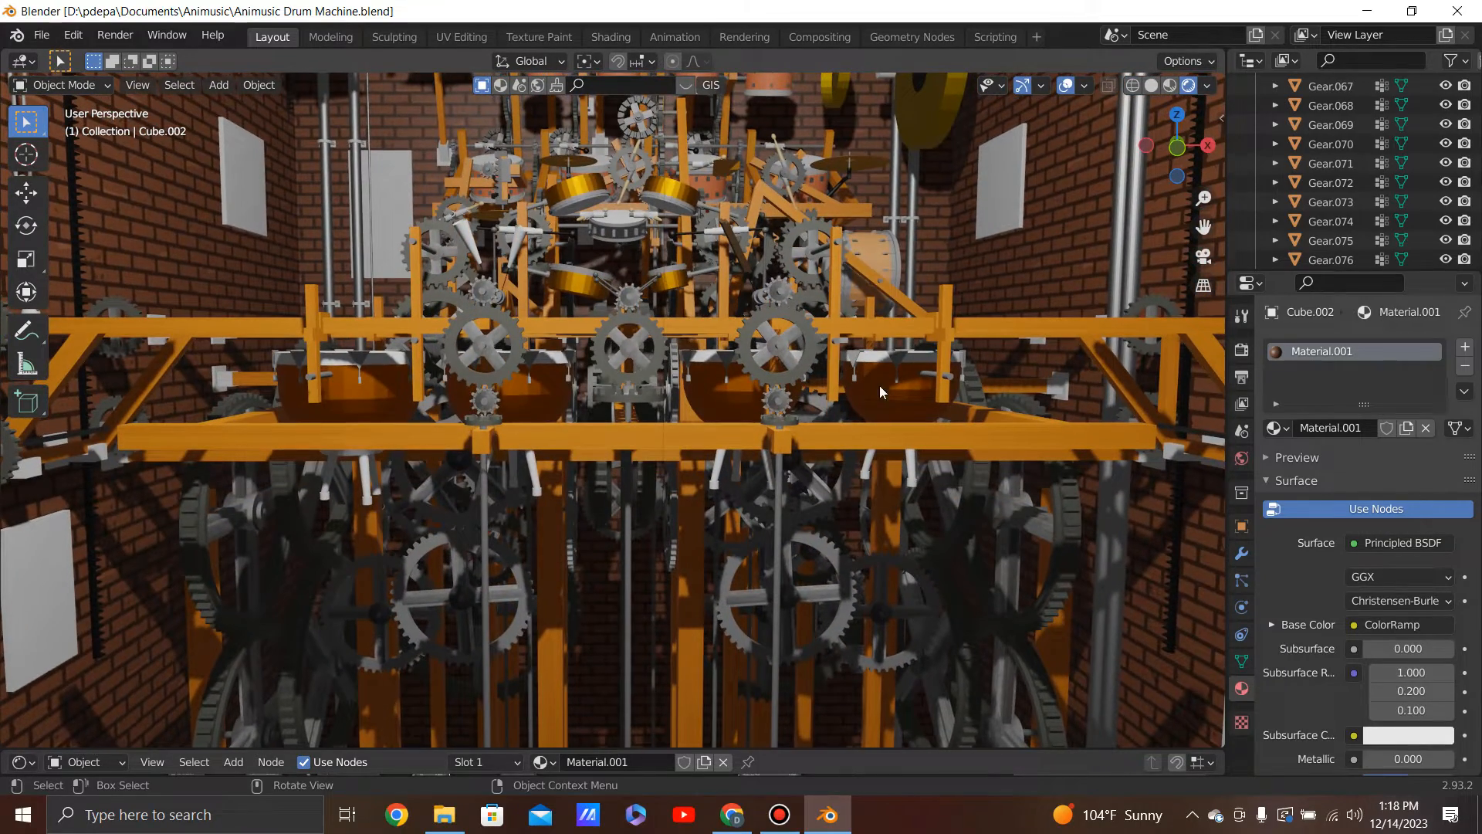
Orbit up and out for a wide front view of the bells, gong, tiered drums and cymbals
{"action": "left_click_drag", "start_coordinate": [879, 392], "coordinate": [349, 419]}
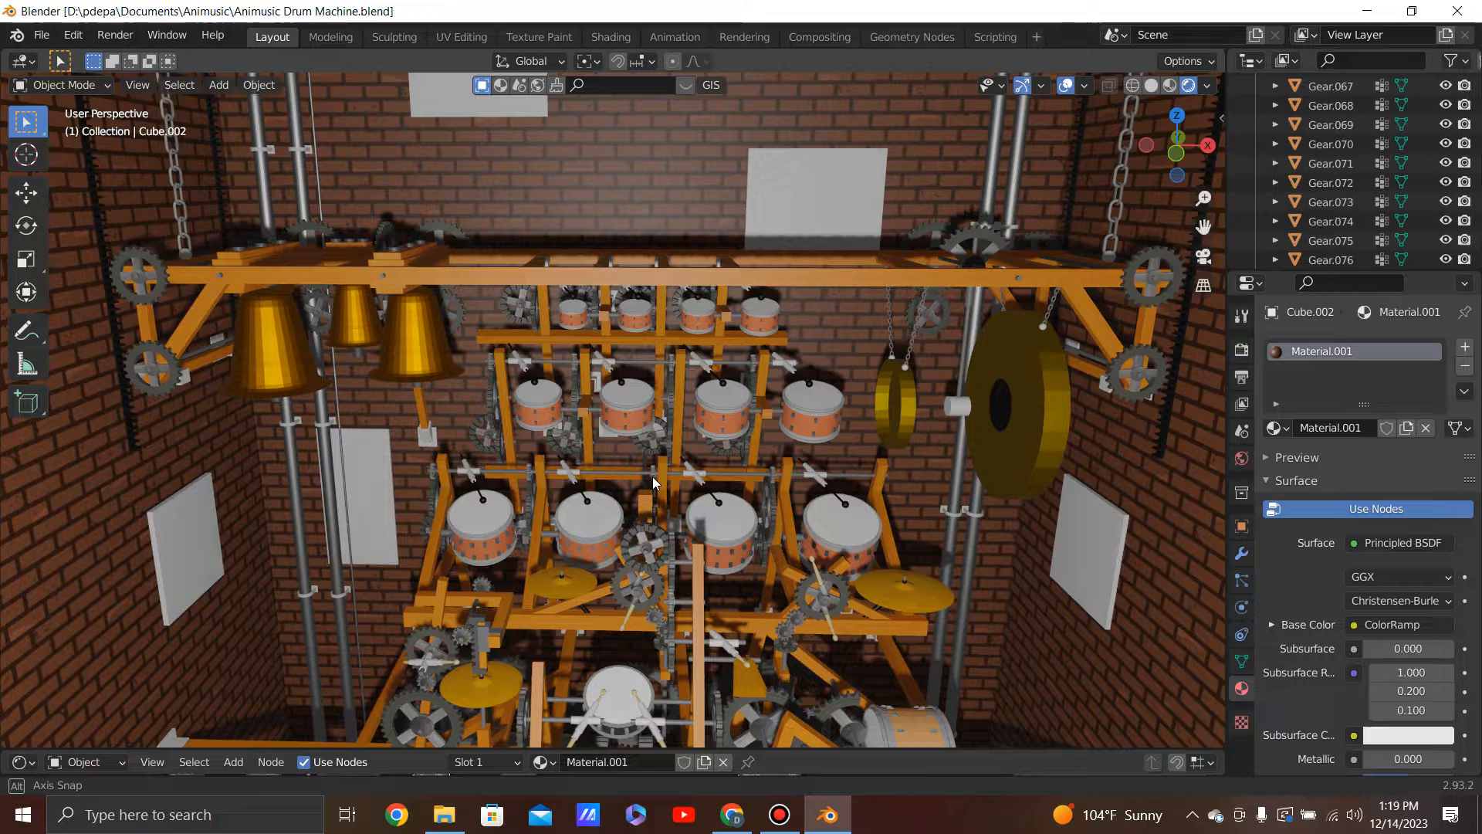
View the drums and bells from the left, pull back wide, then switch to the Animusic video in Chrome
{"action": "left_click_drag", "start_coordinate": [652, 482], "coordinate": [803, 449]}
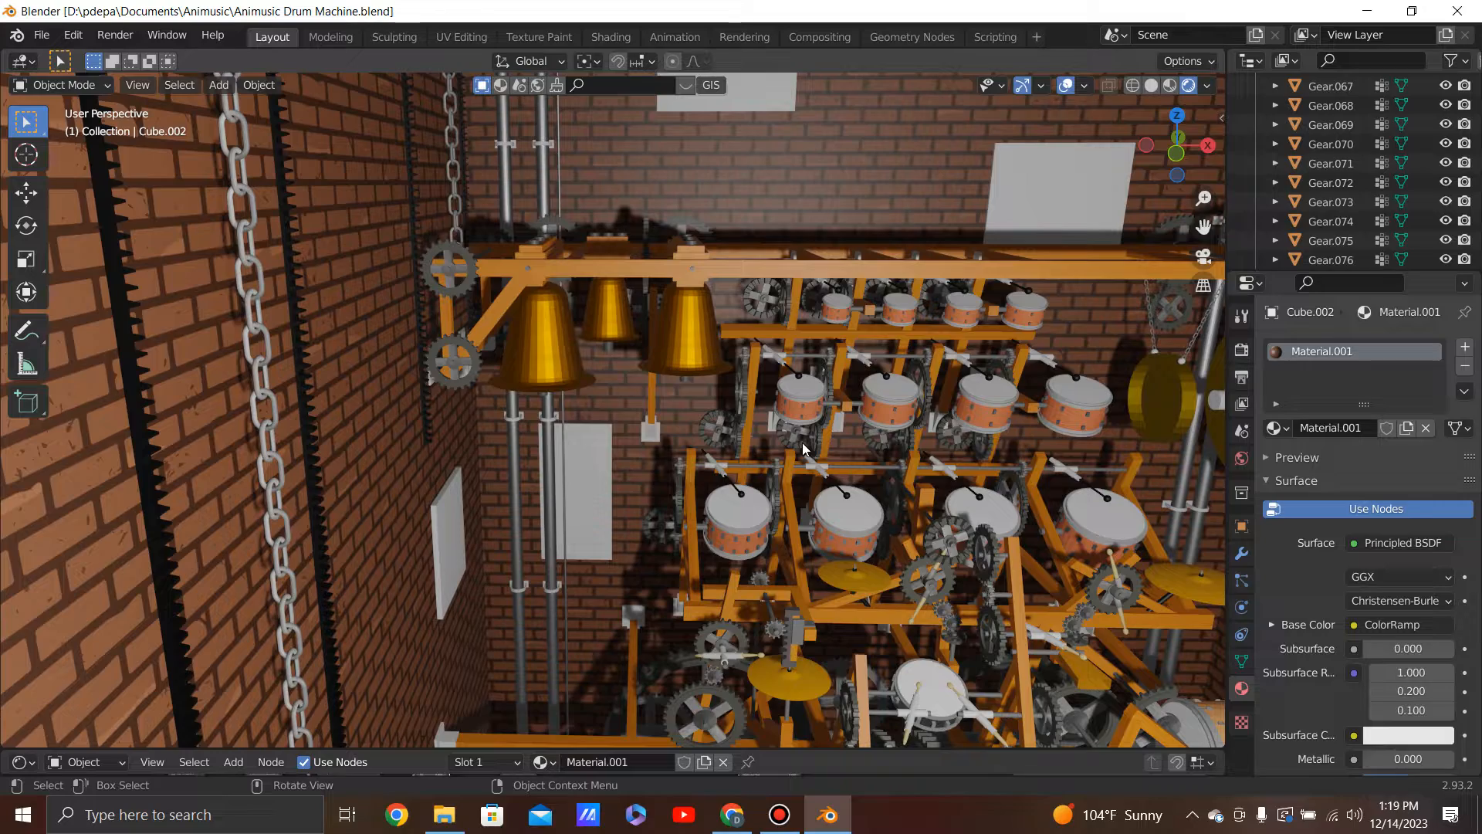
{"action": "mouse_move", "coordinate": [870, 442]}
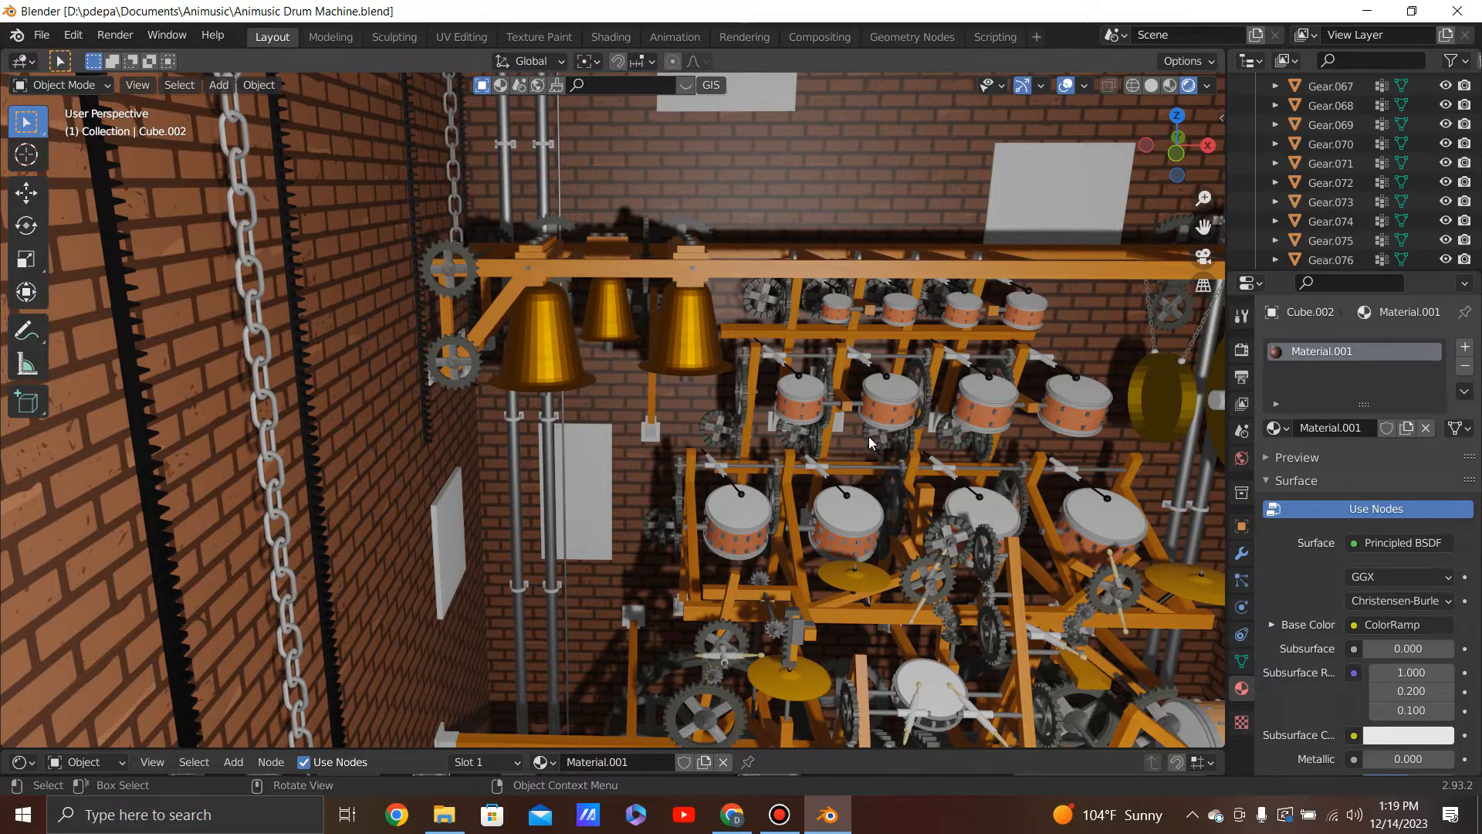
{"action": "left_click_drag", "start_coordinate": [870, 425], "coordinate": [487, 396]}
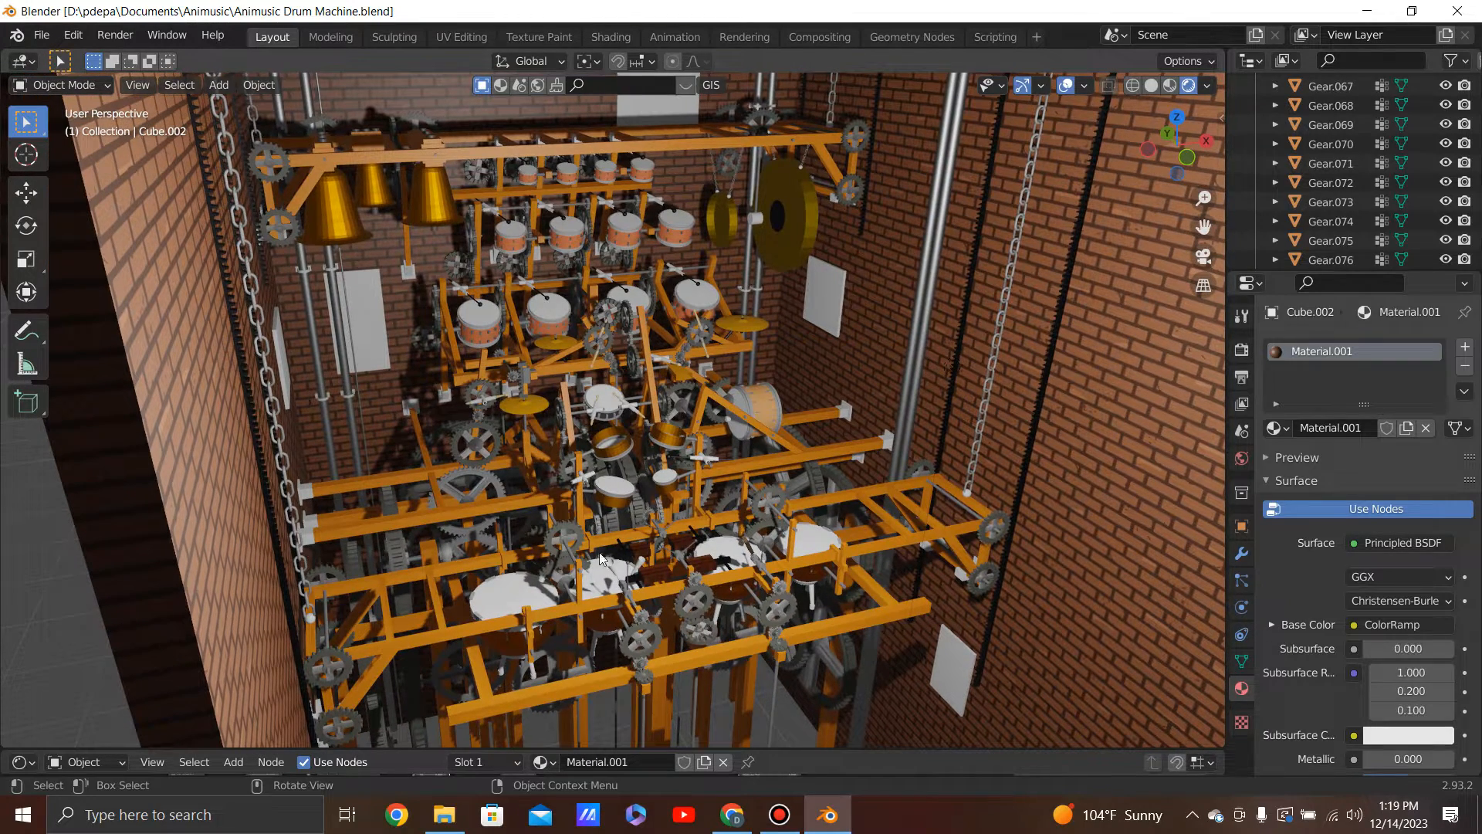
{"action": "mouse_move", "coordinate": [662, 570]}
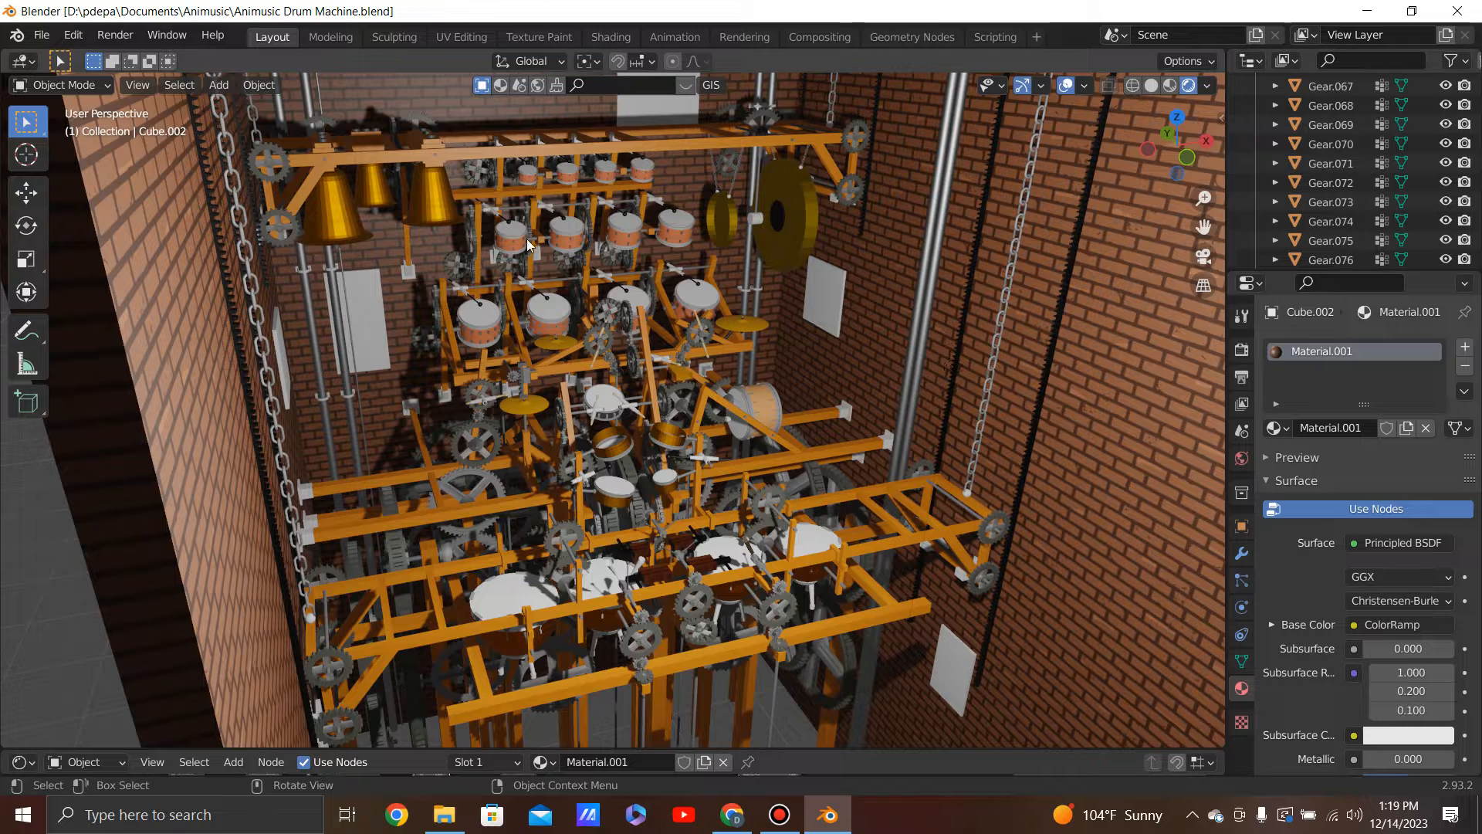
{"action": "mouse_move", "coordinate": [668, 257]}
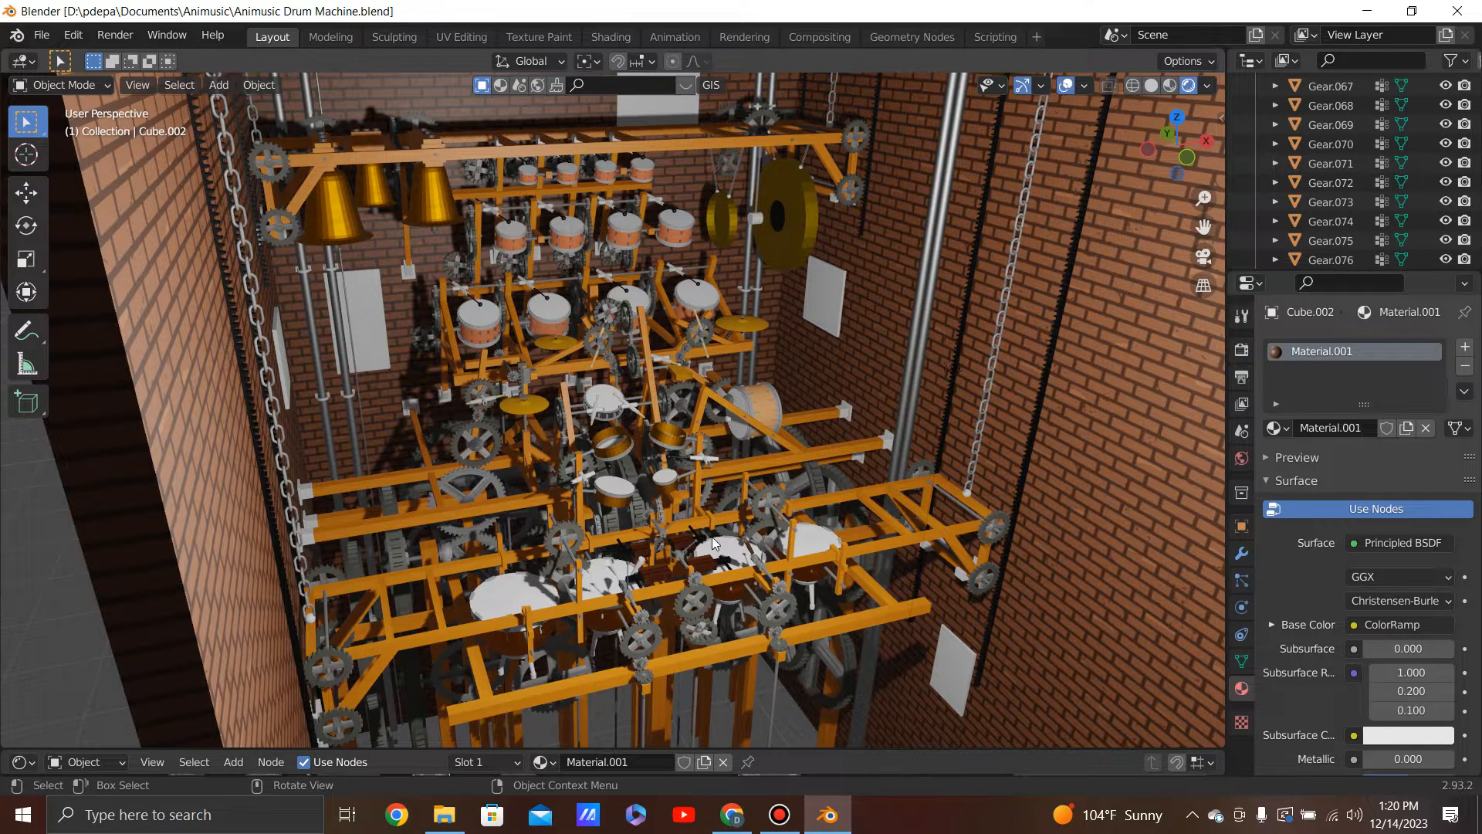
{"action": "mouse_move", "coordinate": [649, 451]}
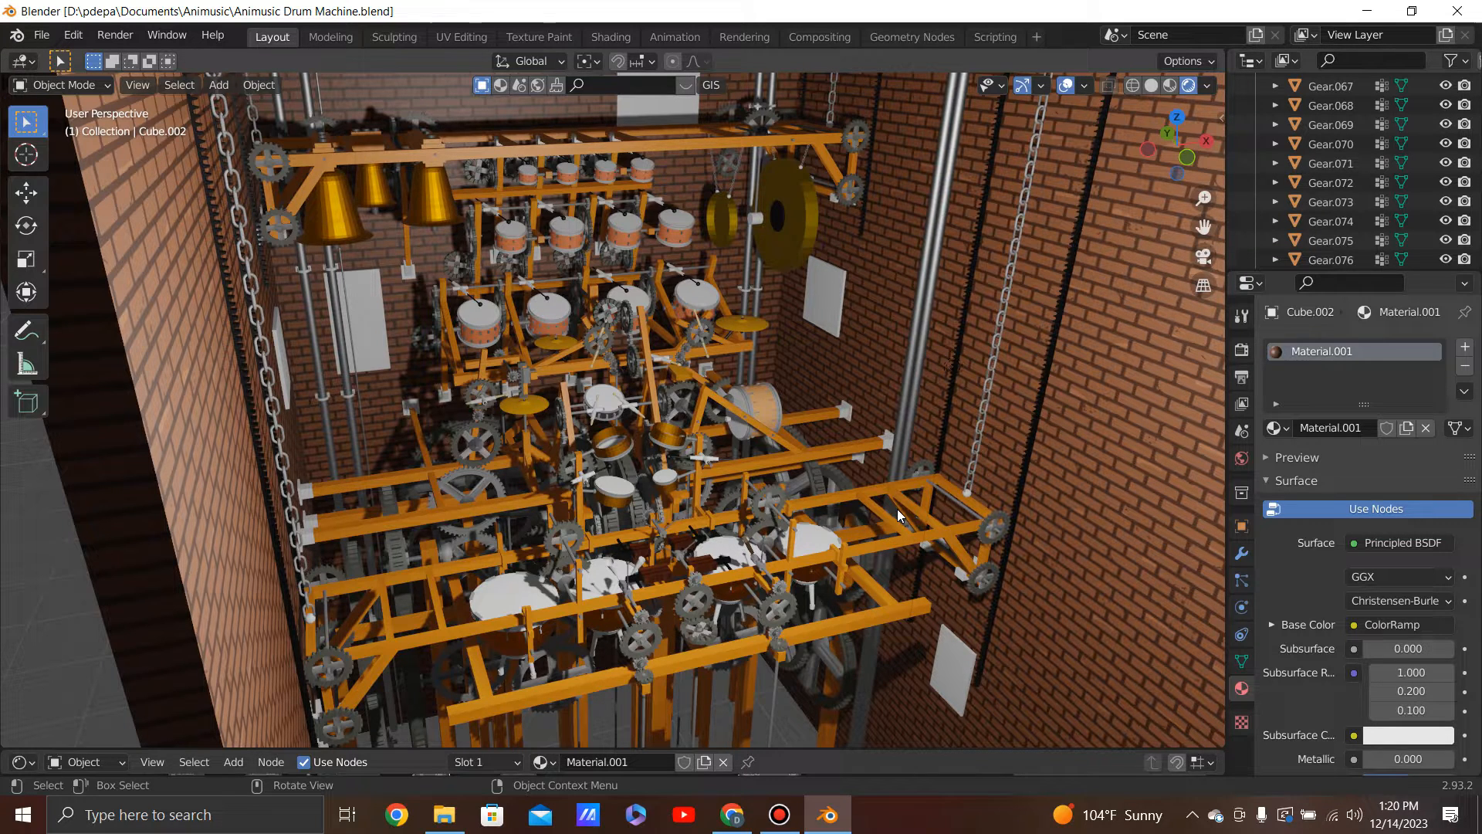
{"action": "mouse_move", "coordinate": [985, 322]}
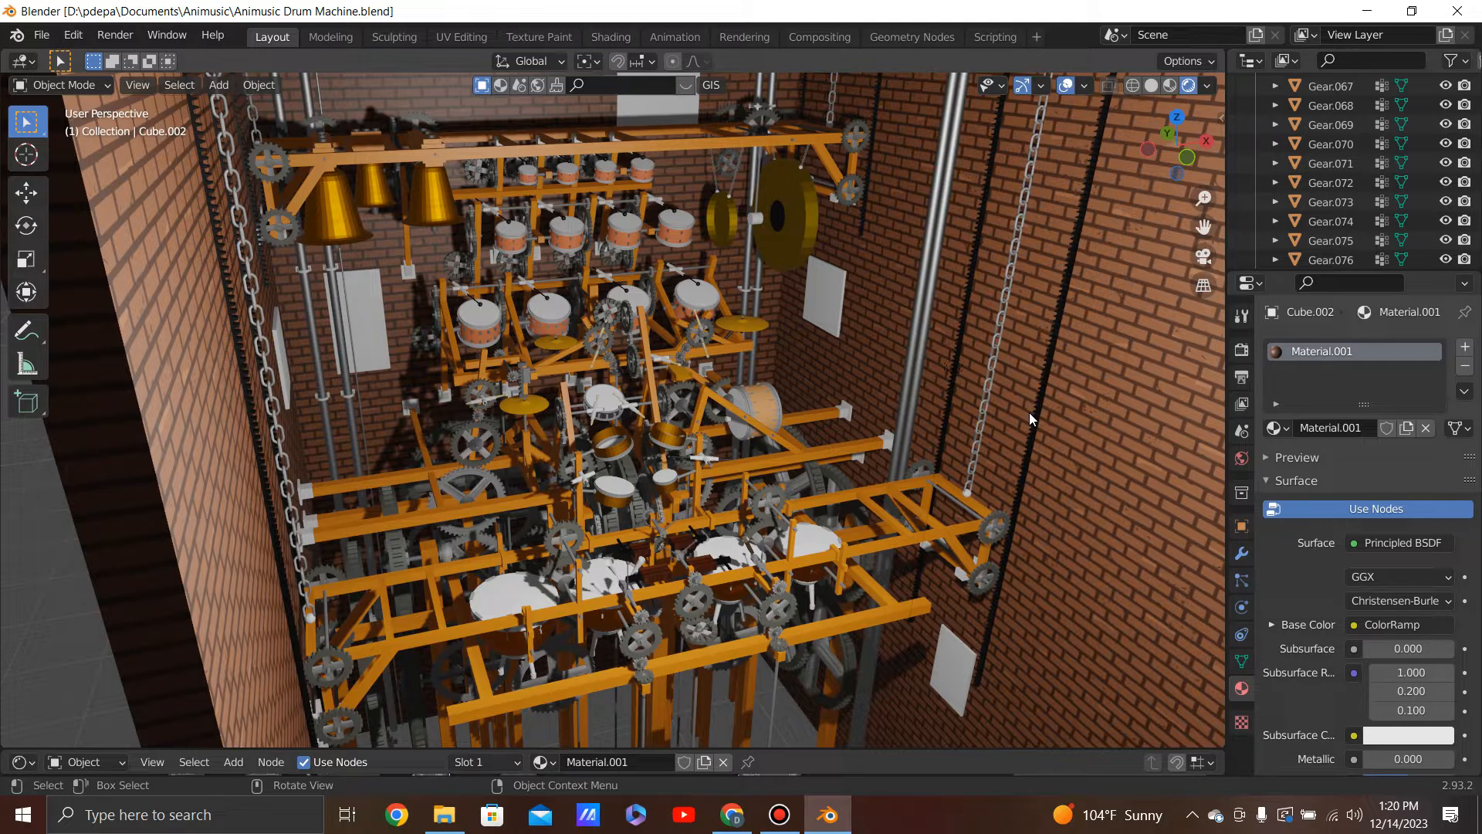
{"action": "mouse_move", "coordinate": [1010, 477]}
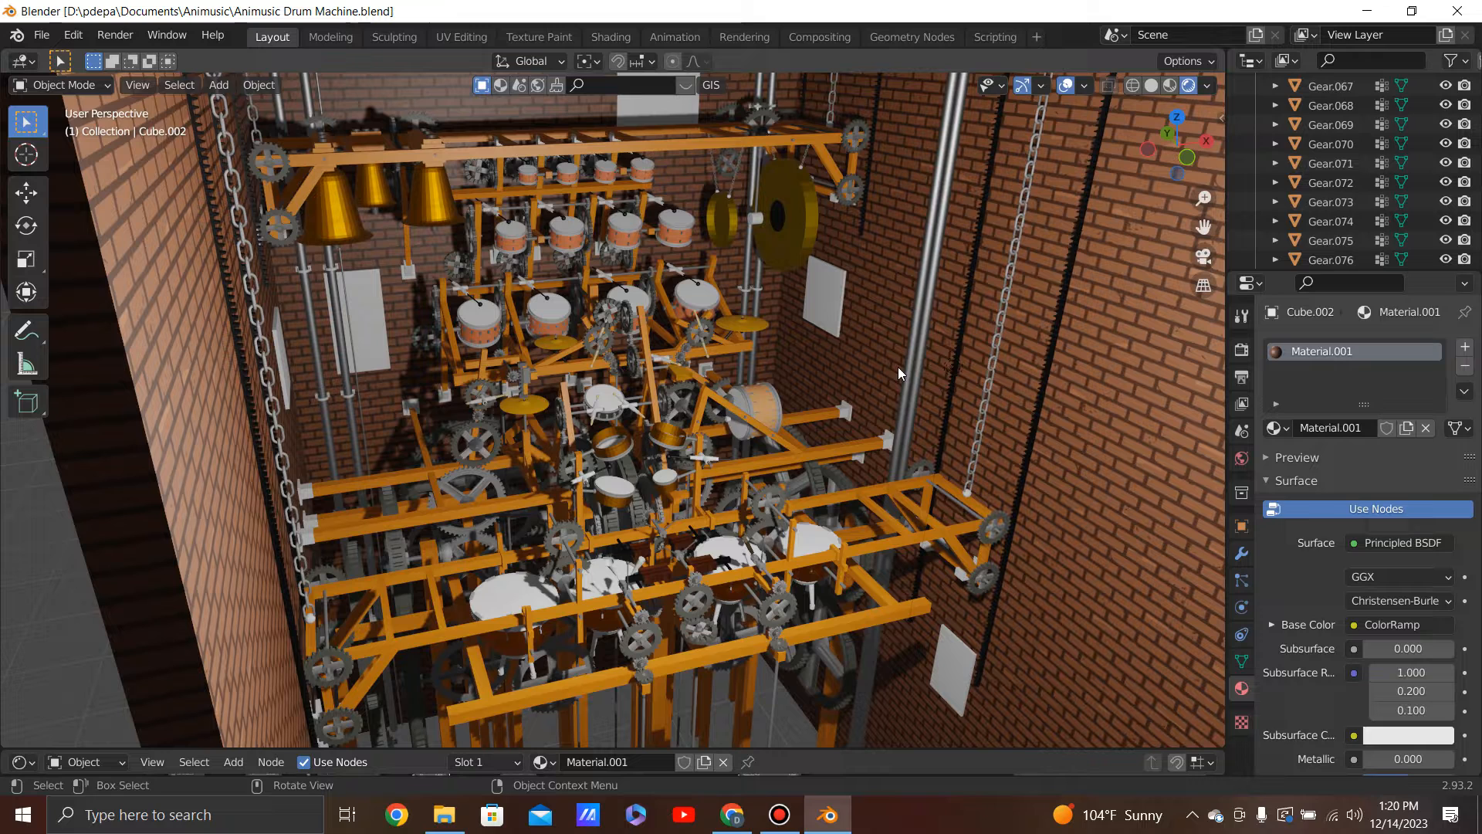
{"action": "mouse_move", "coordinate": [854, 332]}
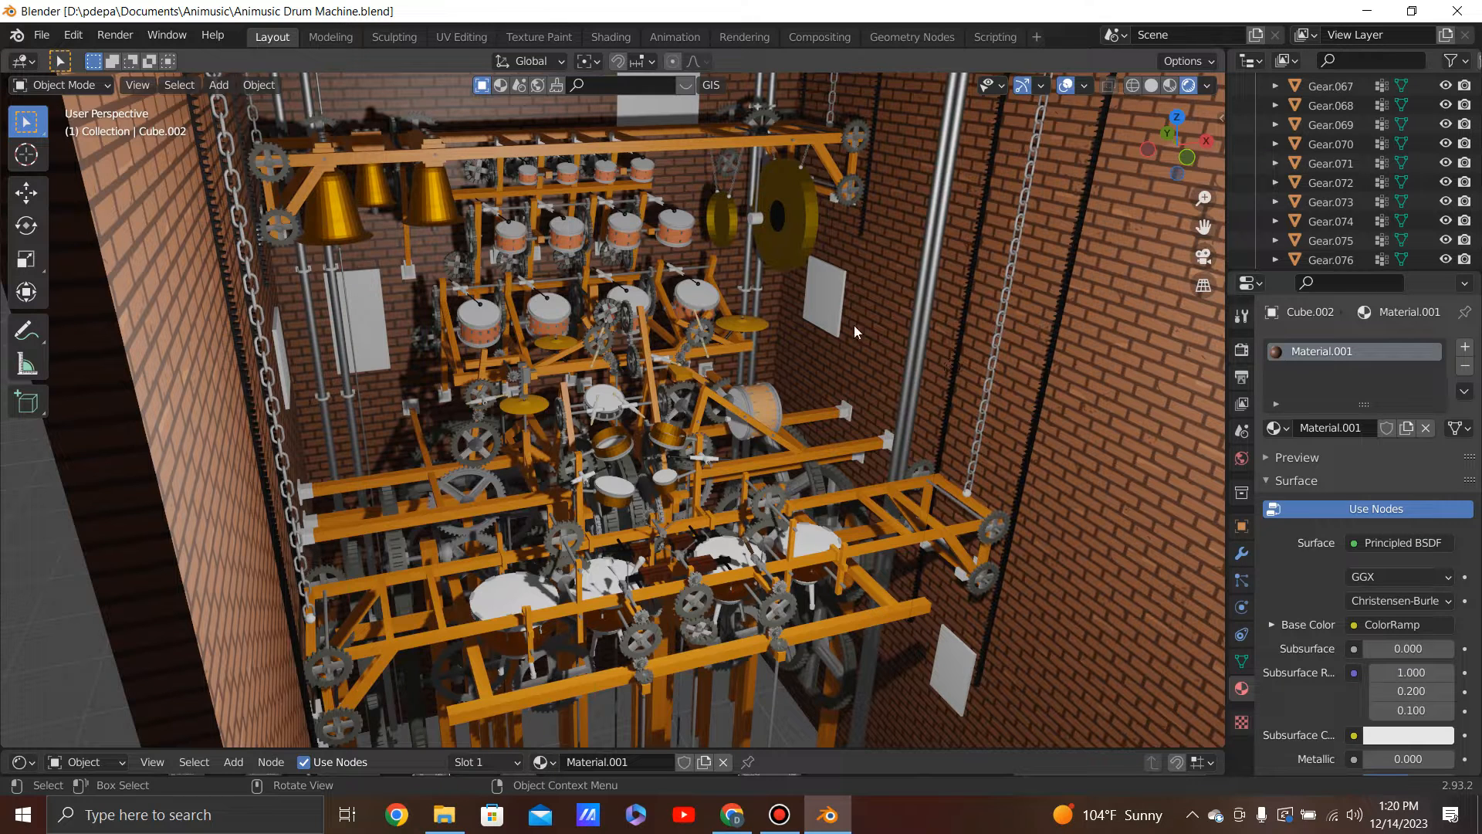
{"action": "mouse_move", "coordinate": [923, 363]}
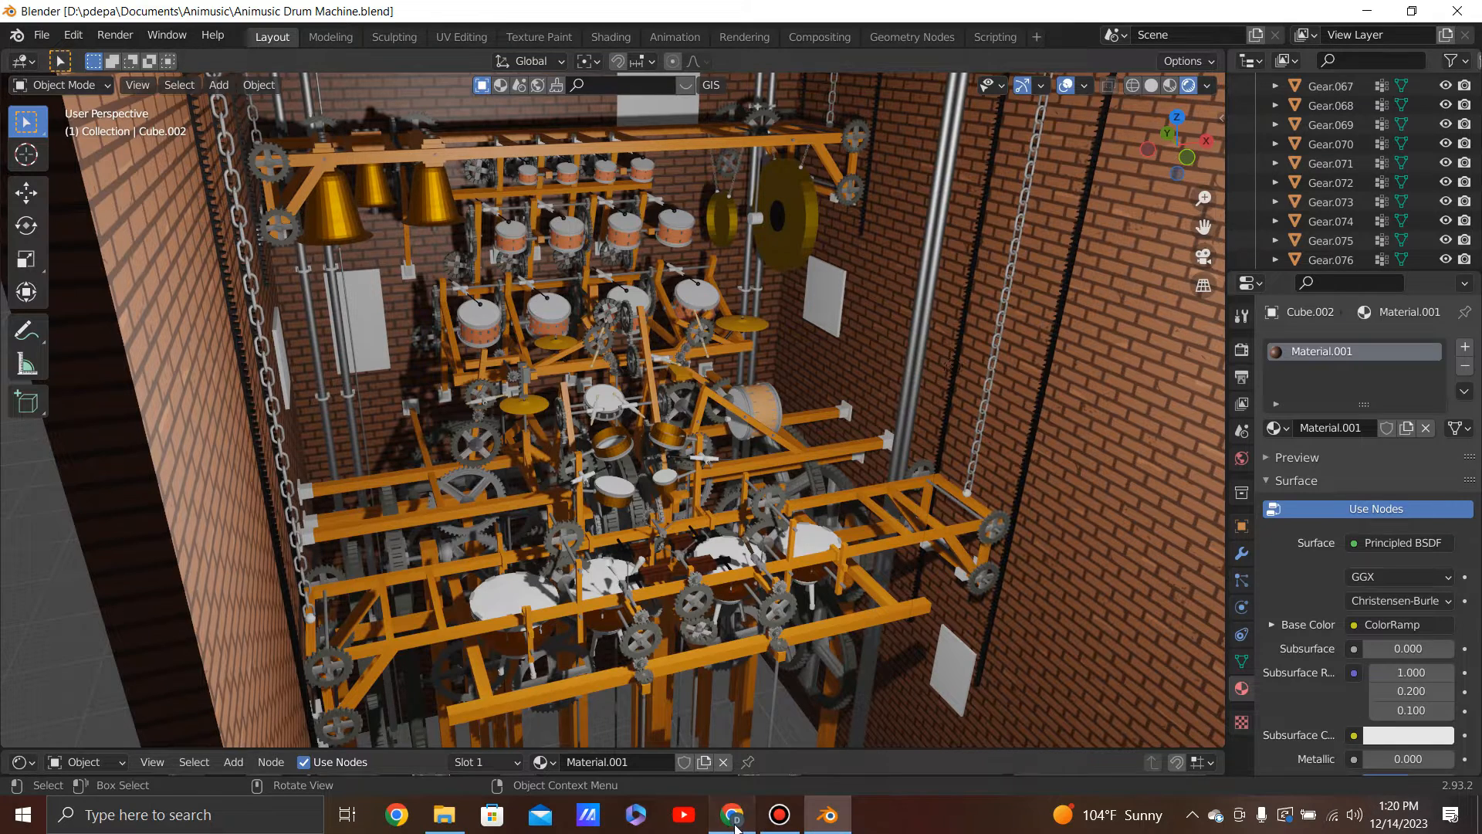
{"action": "left_click", "coordinate": [733, 814]}
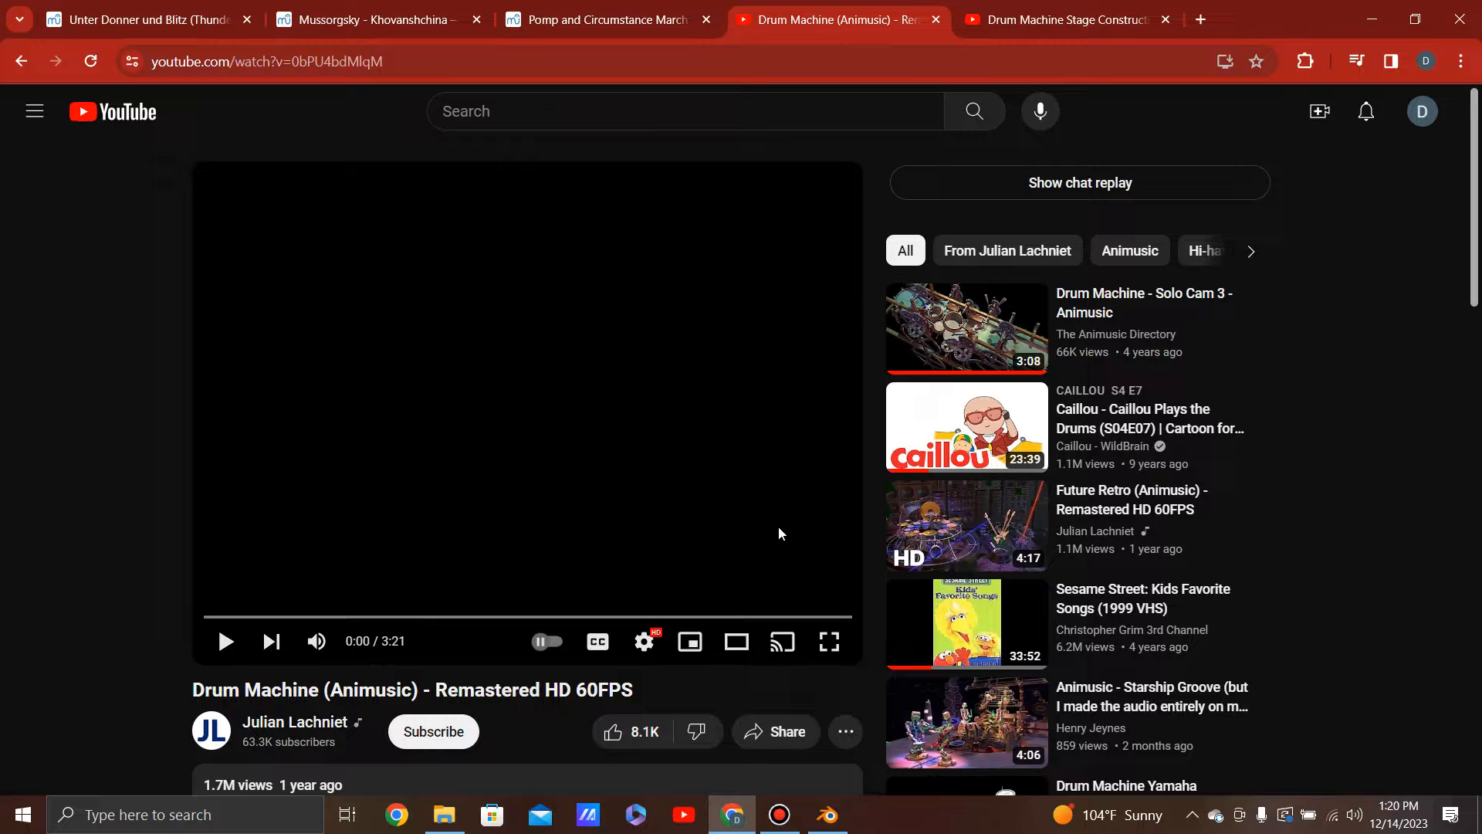
Play the Drum Machine (Animusic) Remastered video full-screen to about 3:19 of 3:21
{"action": "left_click", "coordinate": [827, 641]}
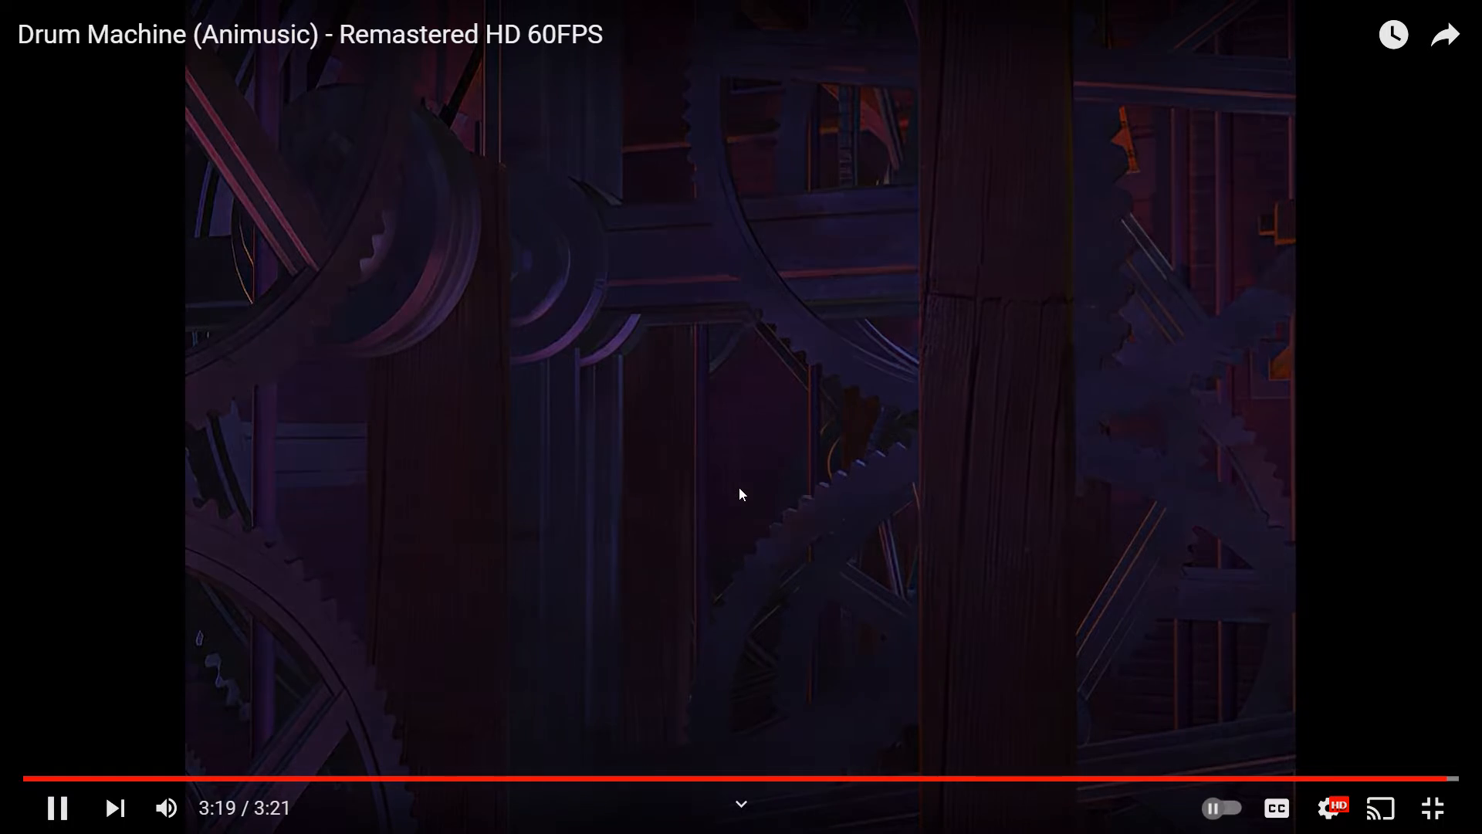
Watch the Drum Machine Stage Construction video in fullscreen to its final seconds, then leave fullscreen
{"action": "left_click", "coordinate": [1431, 808]}
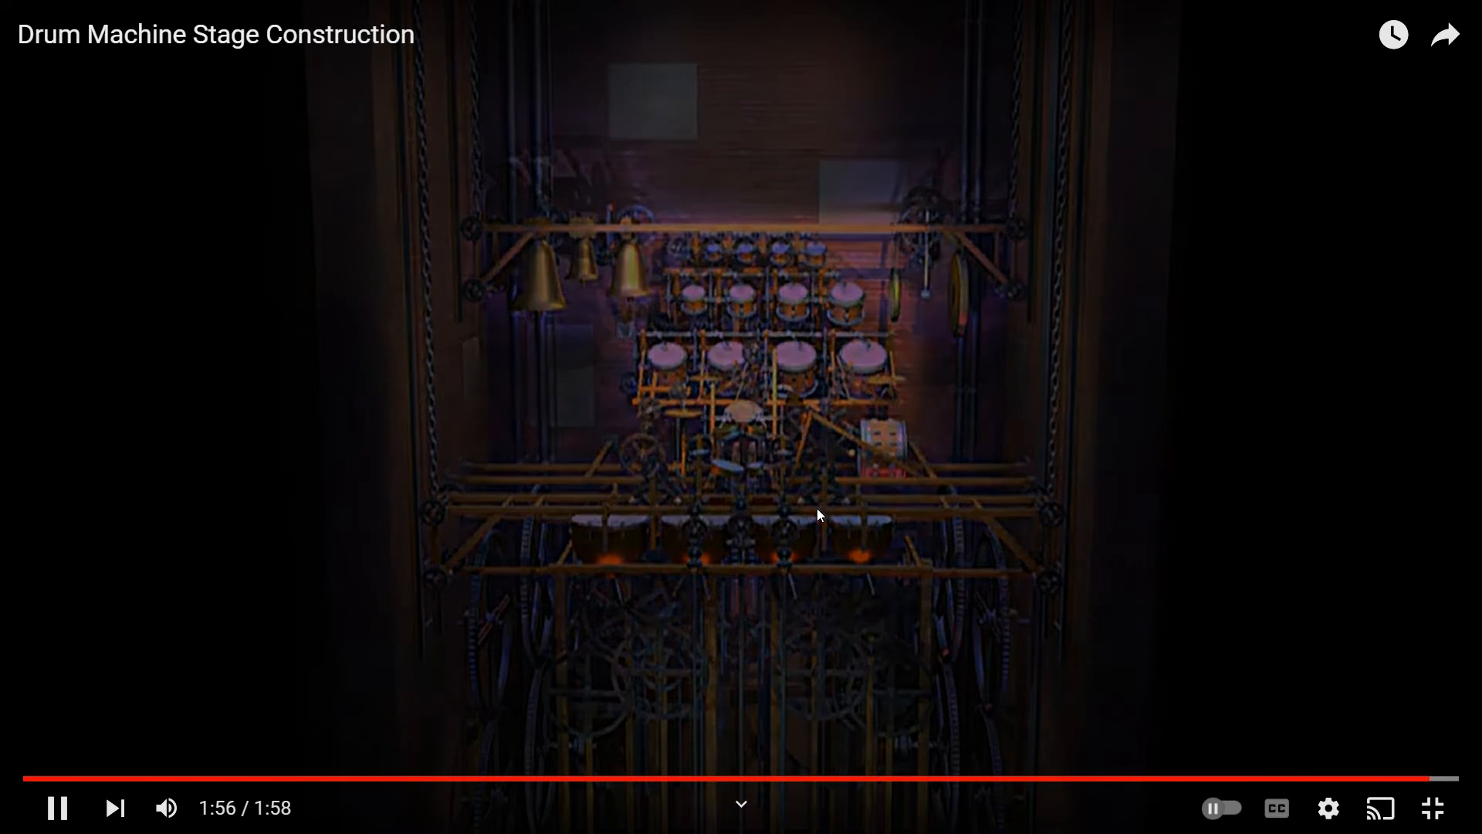
{"action": "left_click", "coordinate": [1432, 806]}
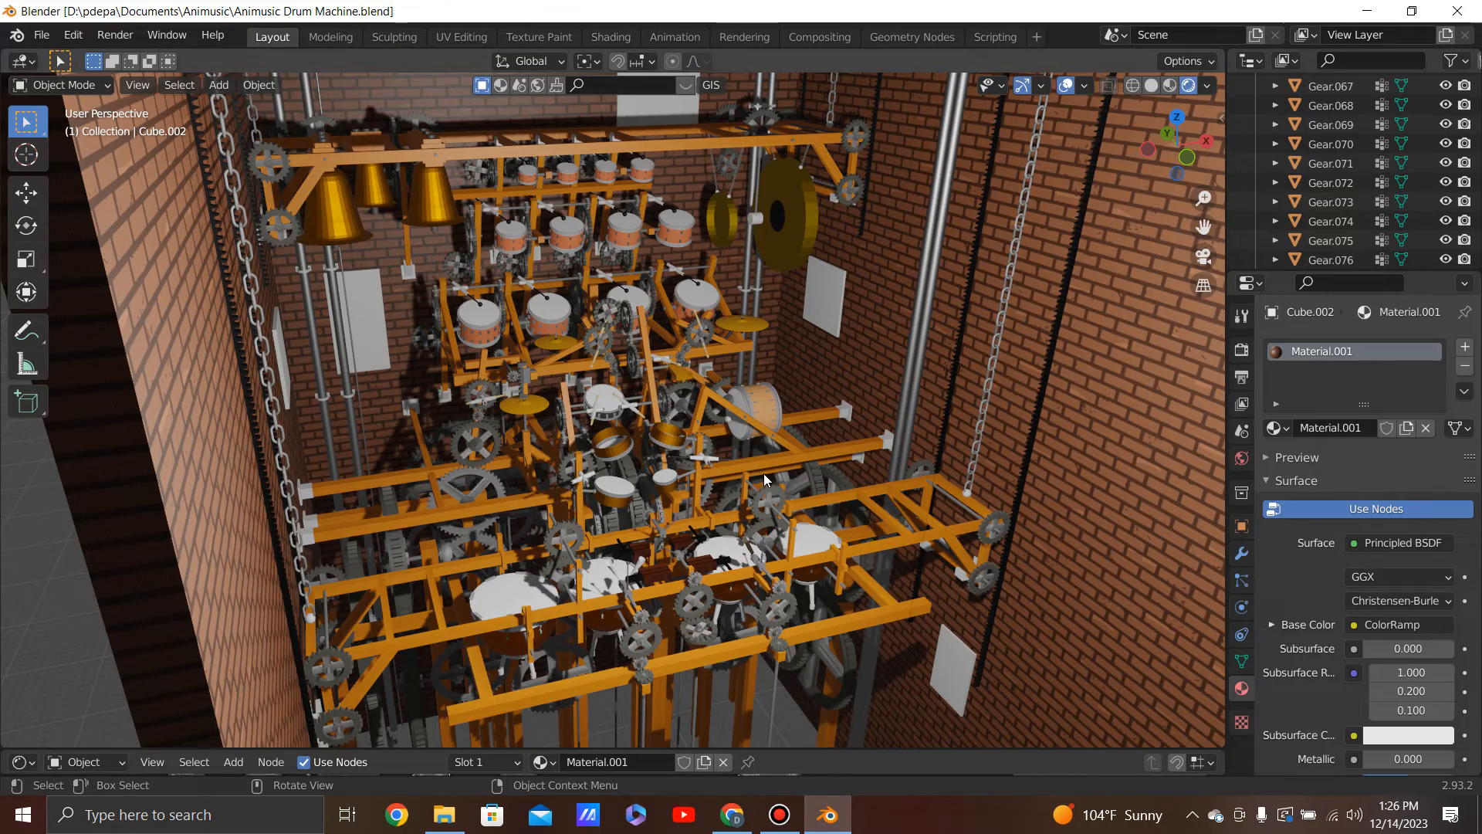
Orbit the recreated drum machine to a head-on view, look at it from underneath, then return to the front
{"action": "left_click_drag", "start_coordinate": [766, 480], "coordinate": [713, 476]}
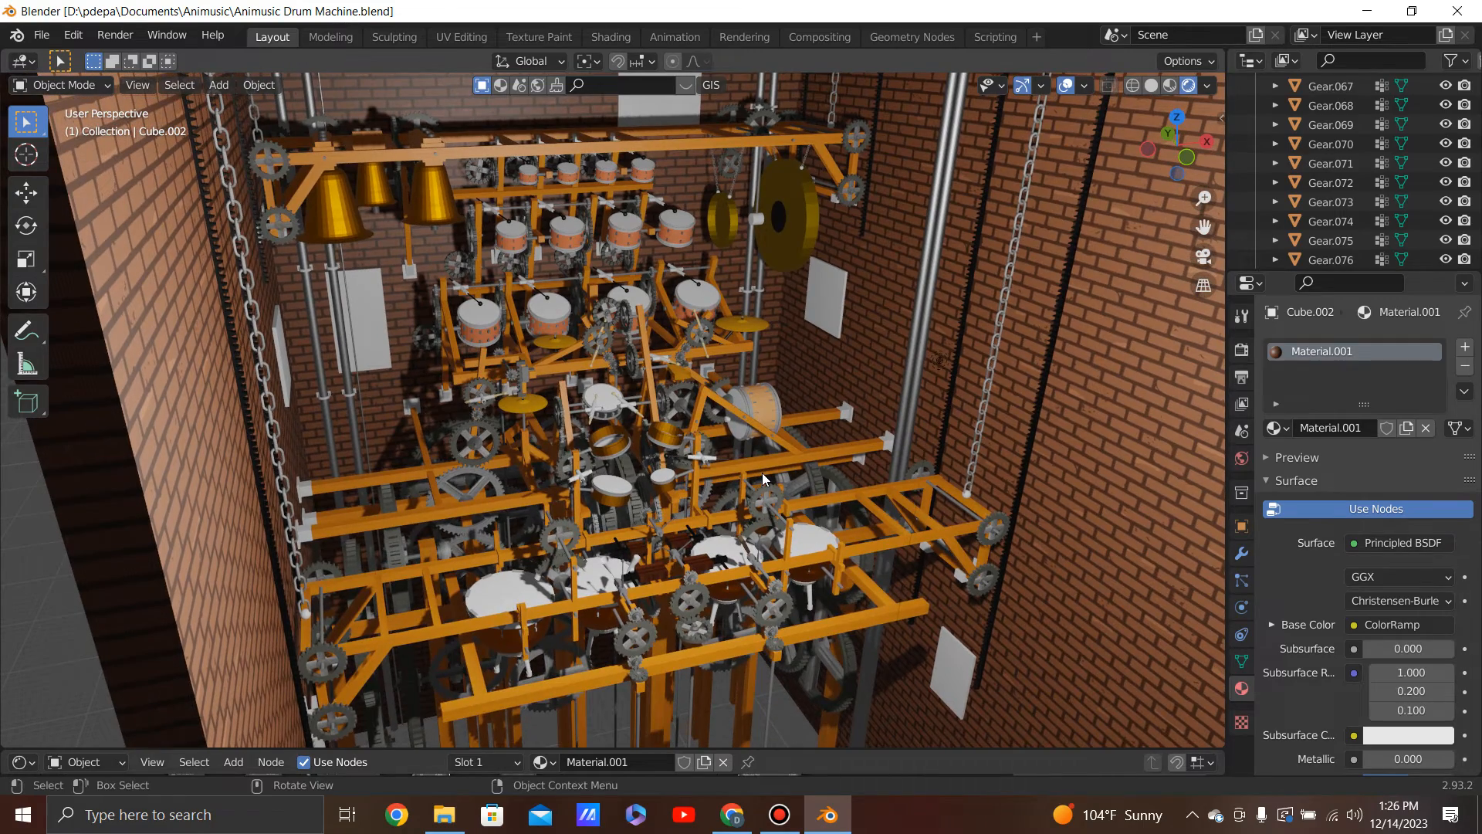
{"action": "left_click_drag", "start_coordinate": [761, 477], "coordinate": [742, 477]}
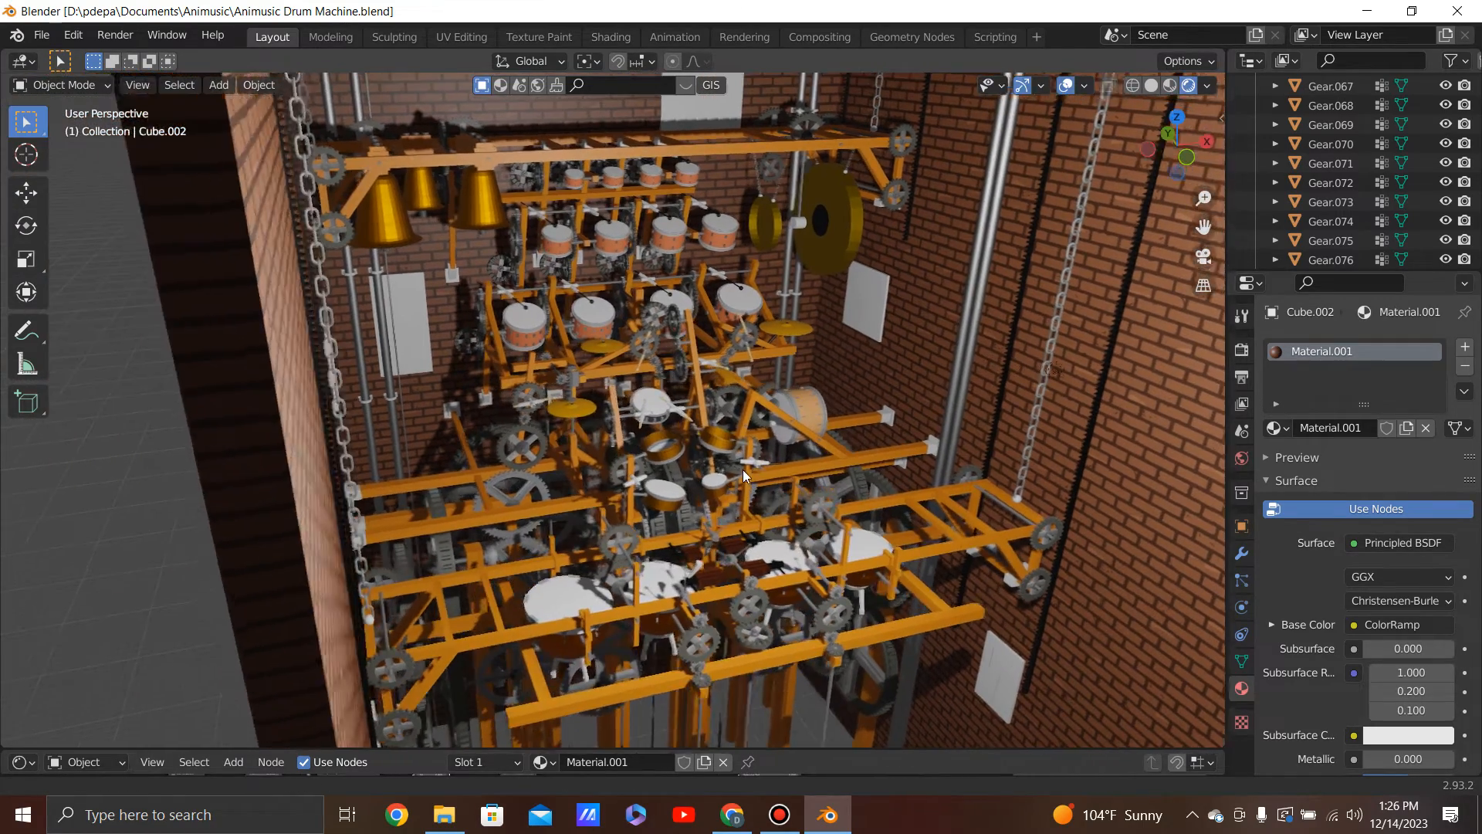
{"action": "left_click_drag", "start_coordinate": [742, 476], "coordinate": [704, 477]}
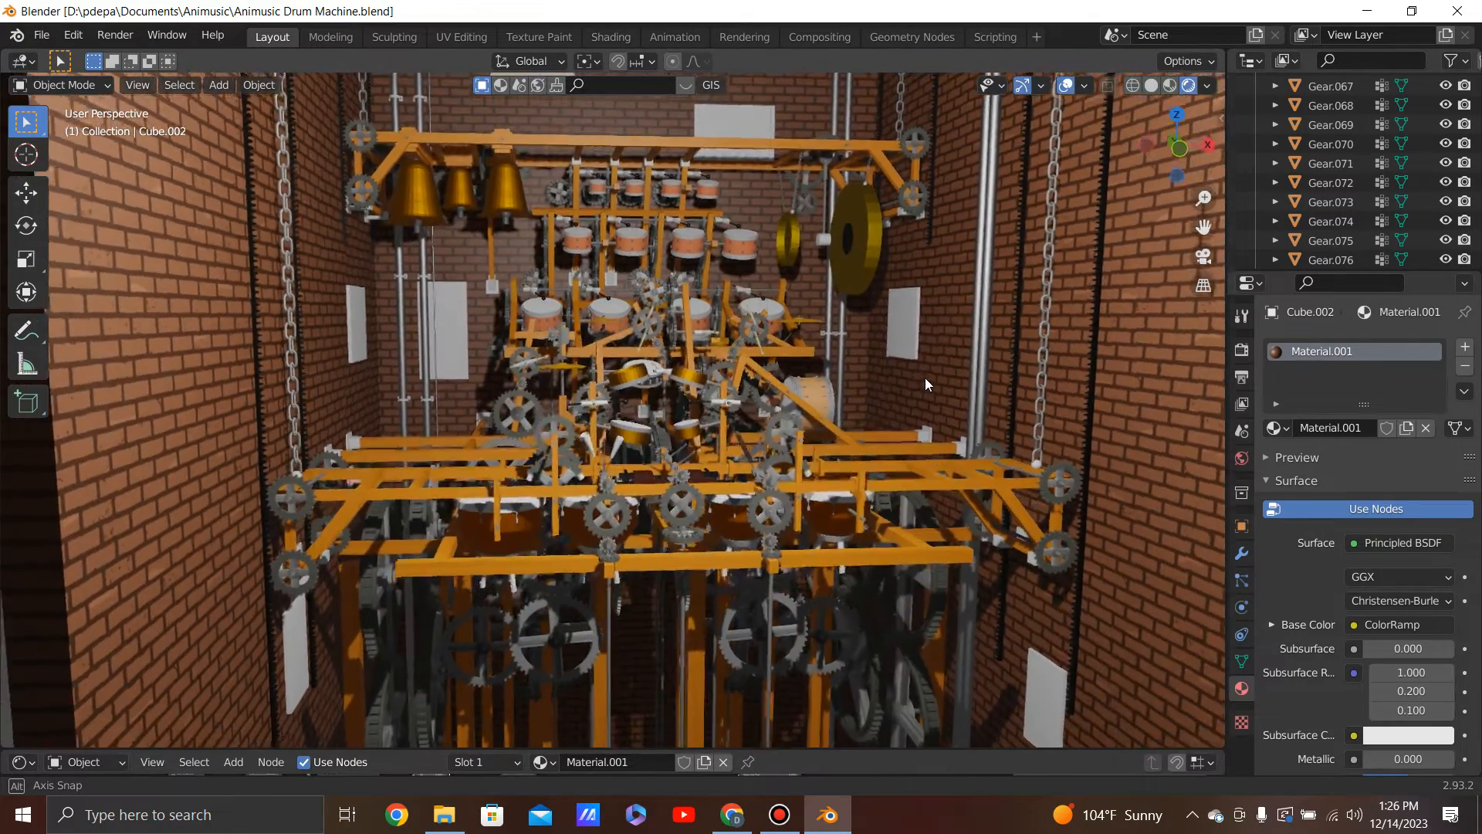
{"action": "left_click_drag", "start_coordinate": [927, 384], "coordinate": [940, 338]}
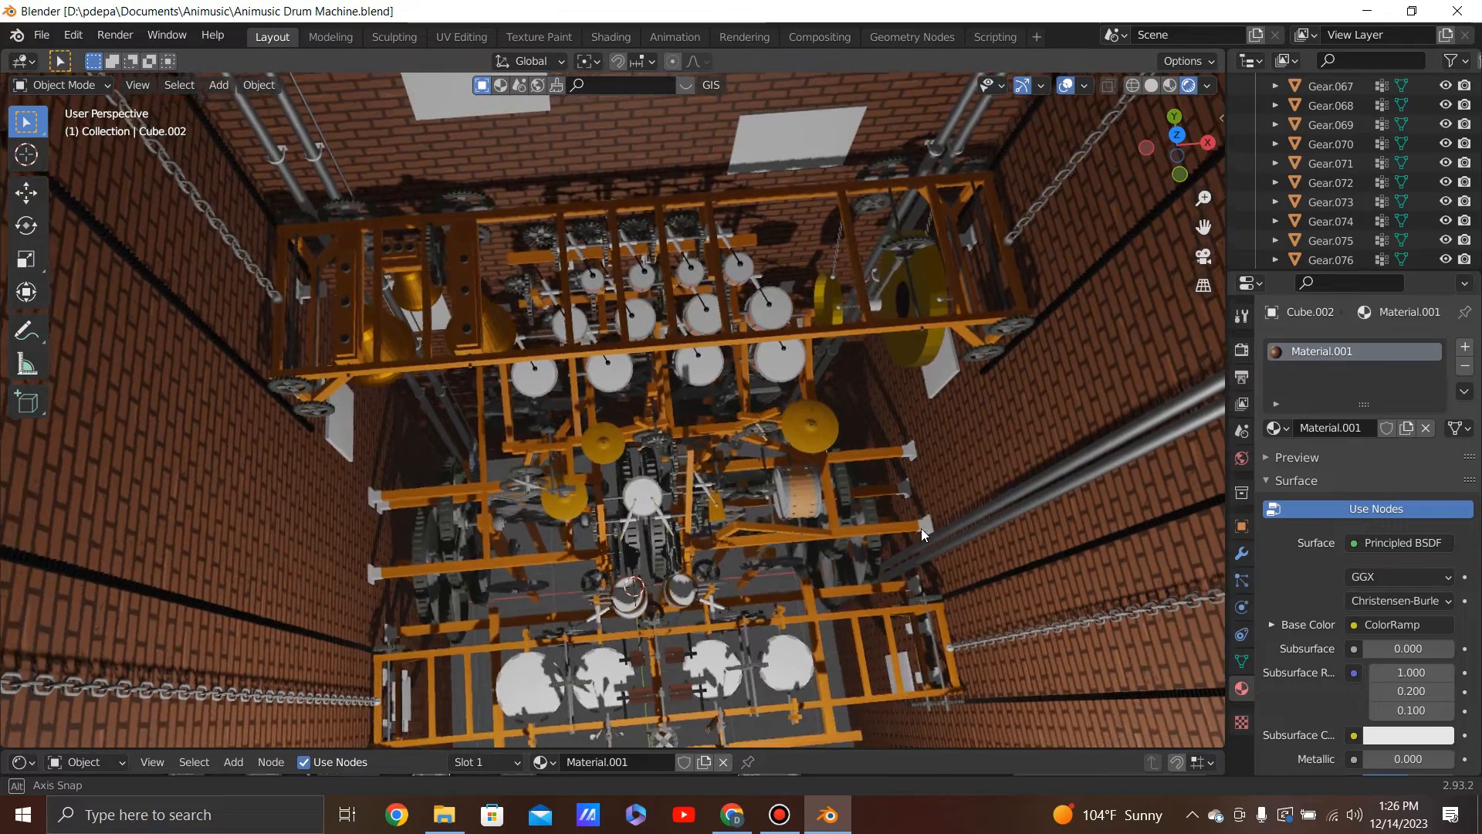
{"action": "left_click_drag", "start_coordinate": [921, 535], "coordinate": [913, 430]}
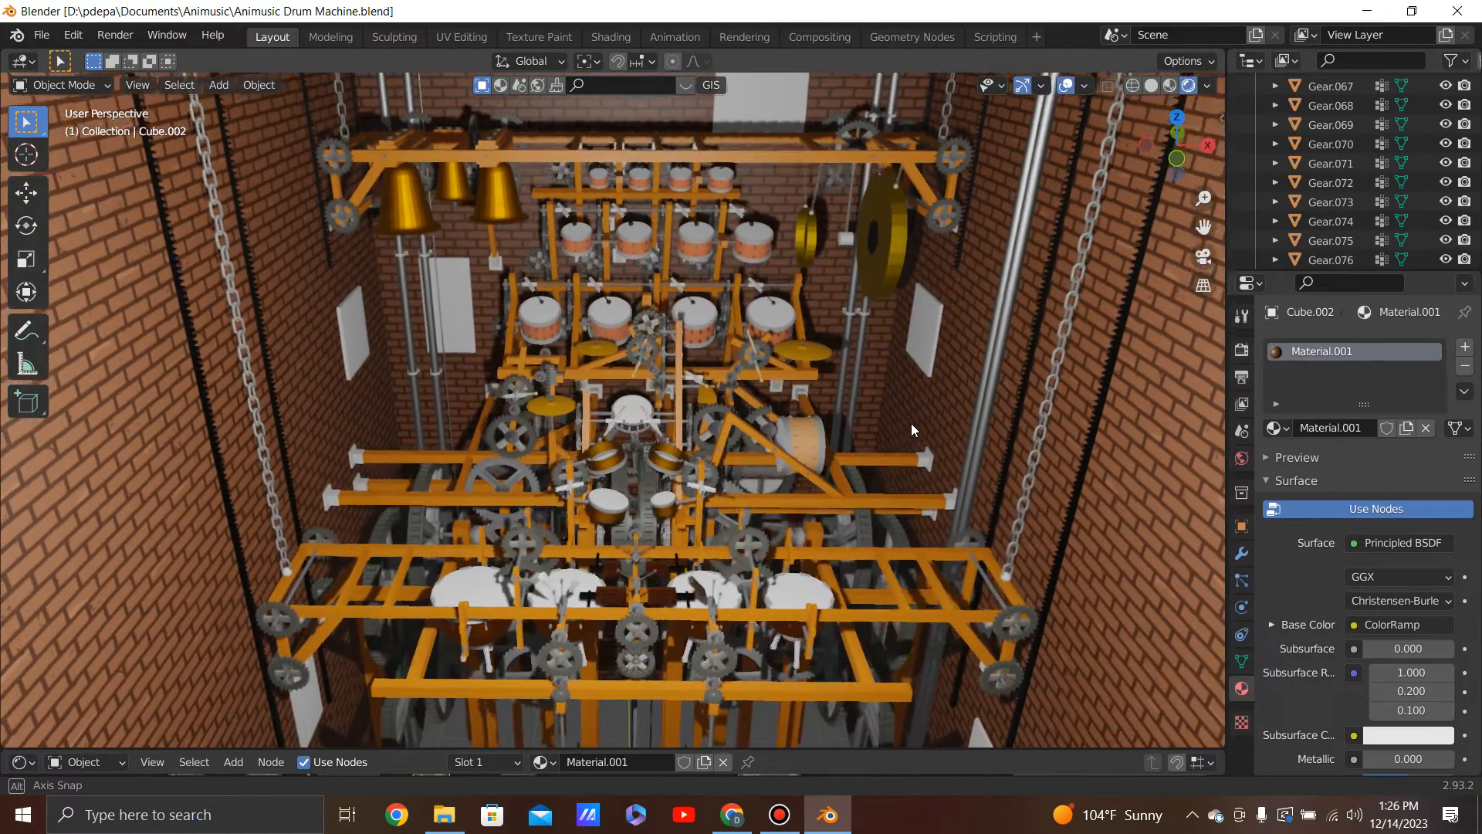